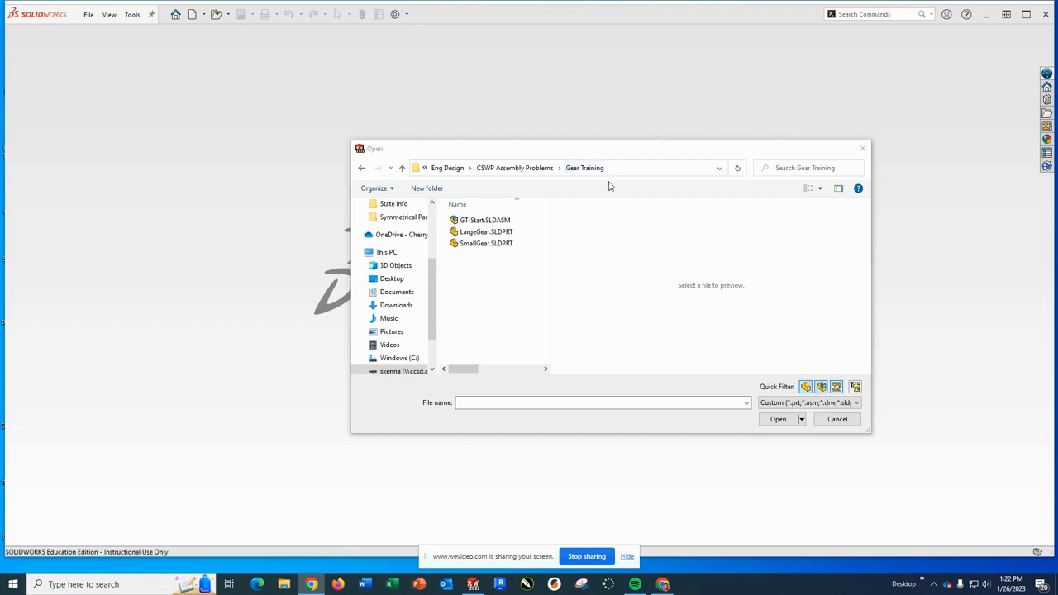
- Open GT-Start.SLDASM from the Gear Training folder
{"action": "left_click", "coordinate": [485, 220]}
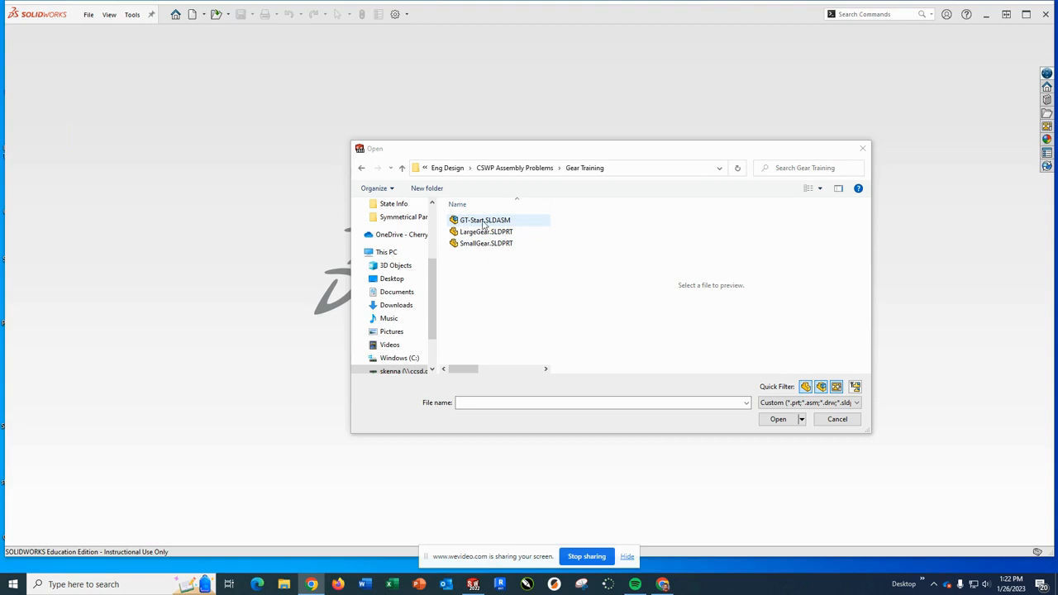
{"action": "left_click", "coordinate": [486, 243]}
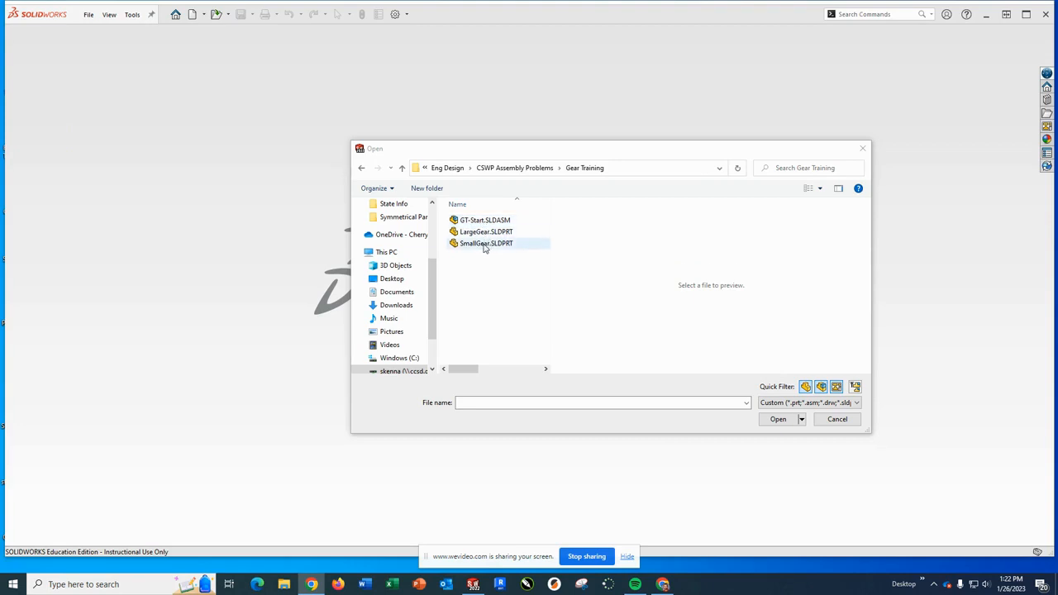
{"action": "left_click", "coordinate": [485, 220]}
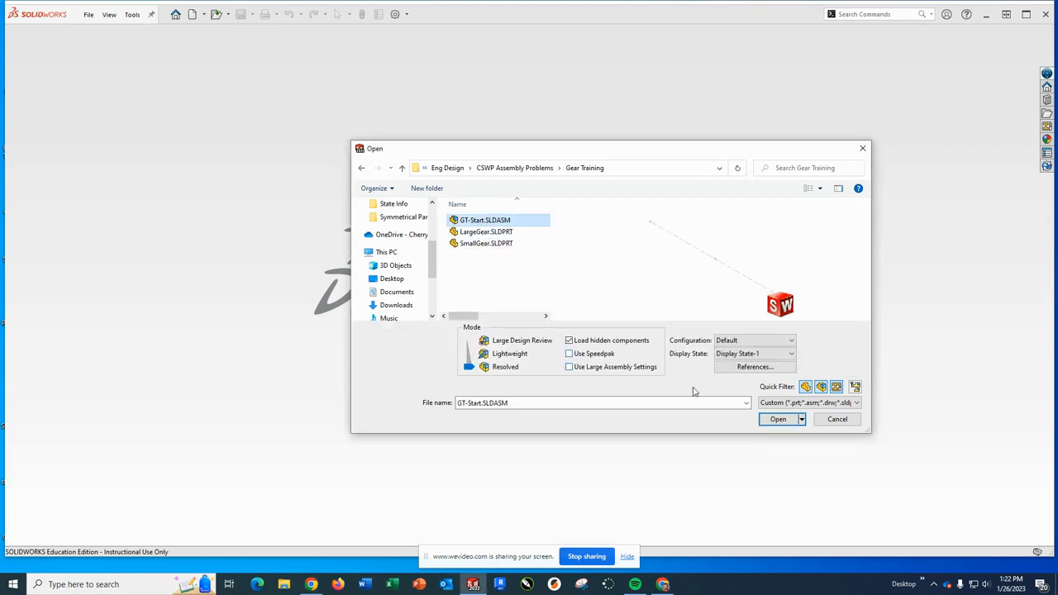
{"action": "left_click", "coordinate": [777, 419]}
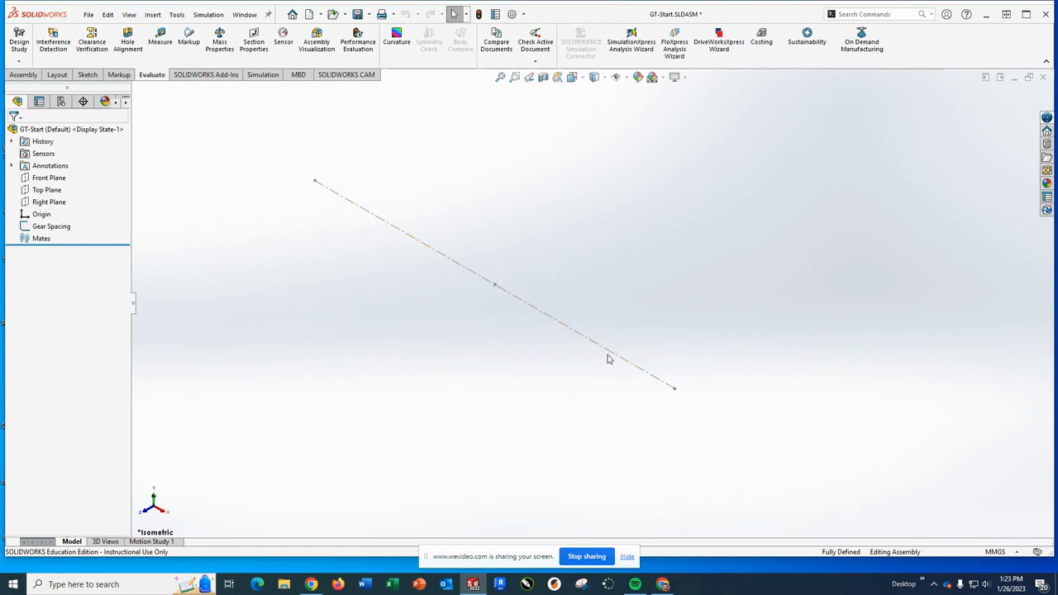
{"action": "mouse_move", "coordinate": [395, 314]}
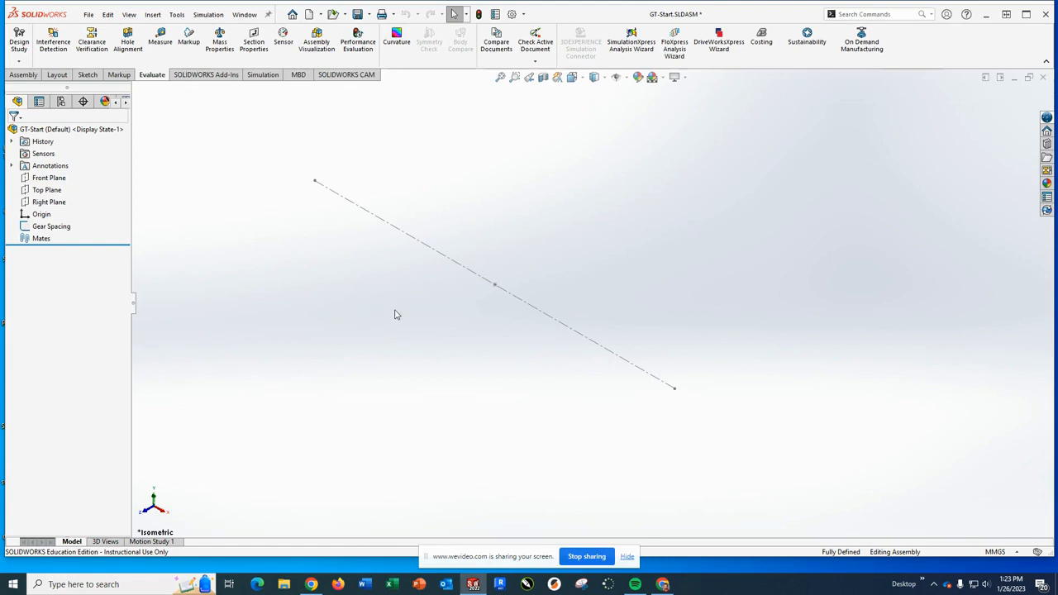
{"action": "mouse_move", "coordinate": [598, 265]}
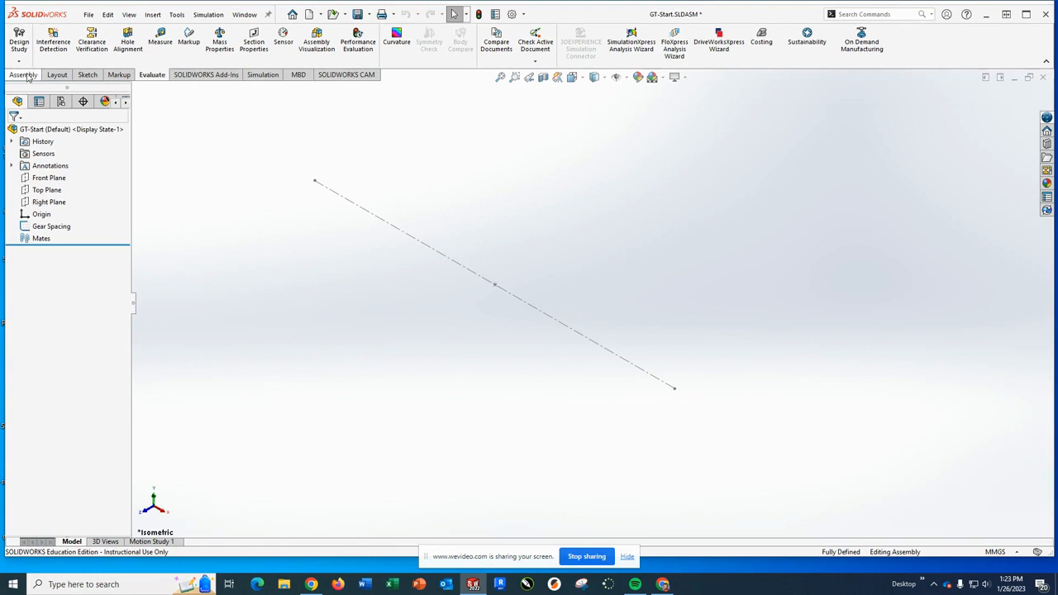
- Insert the LargeGear.SLDPRT part into the GT-Start assembly with Insert Components
{"action": "left_click", "coordinate": [23, 74]}
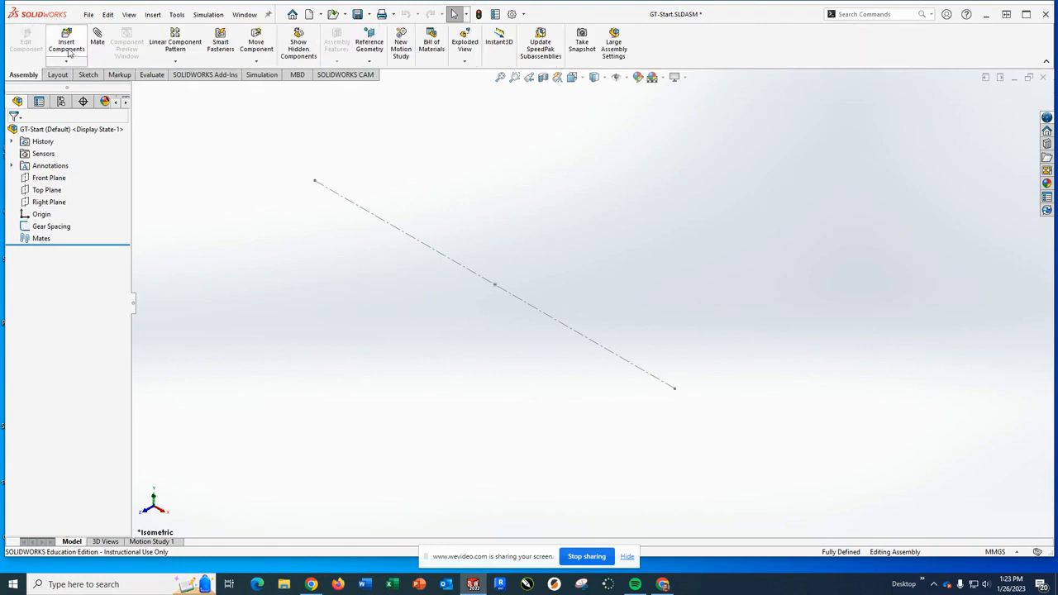
{"action": "left_click", "coordinate": [66, 41]}
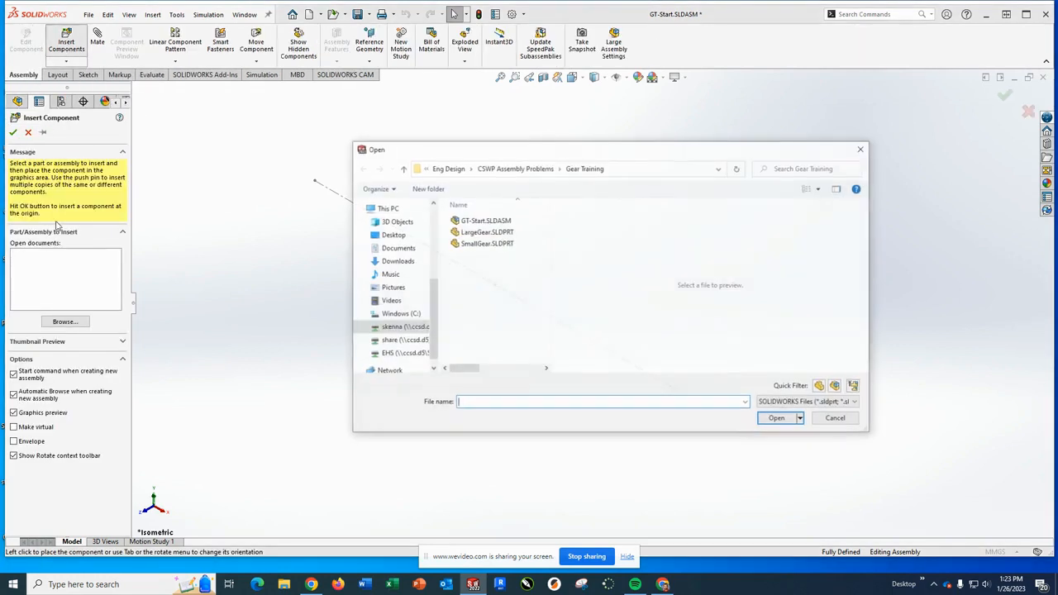
{"action": "left_click", "coordinate": [485, 231]}
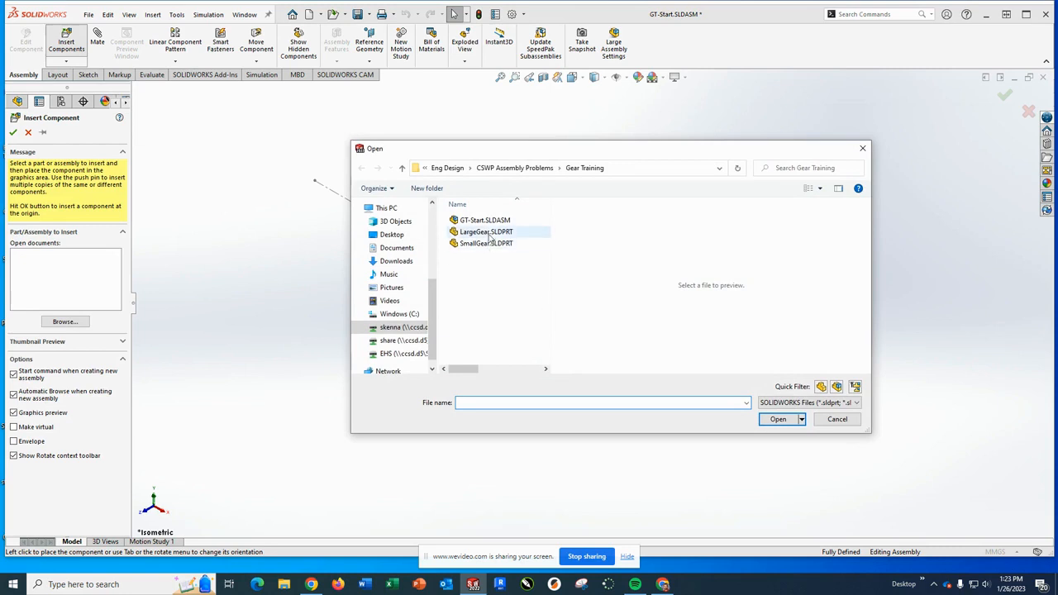
{"action": "left_click", "coordinate": [486, 231]}
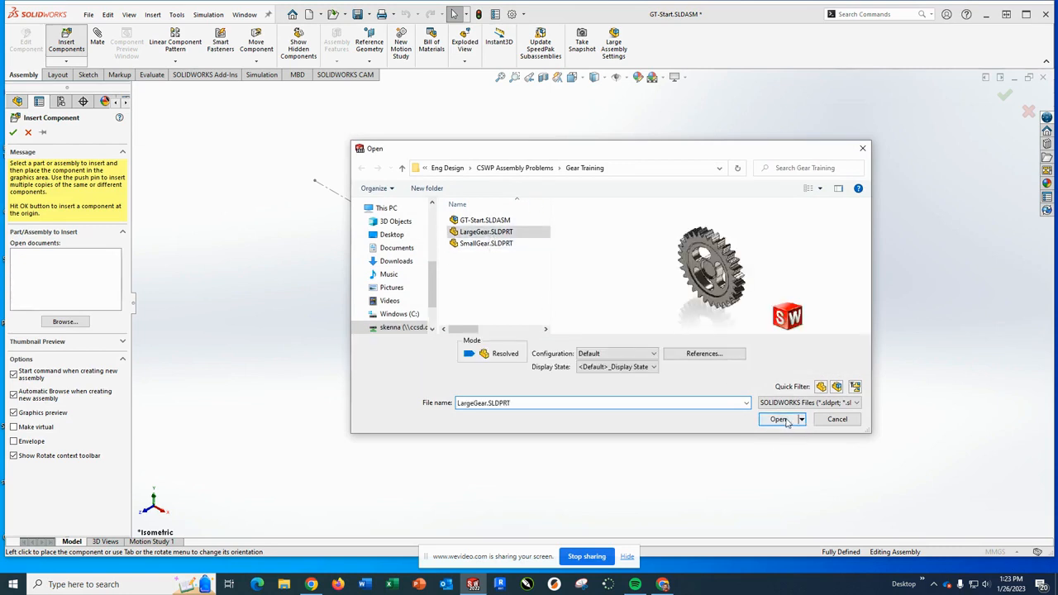
{"action": "left_click", "coordinate": [777, 419]}
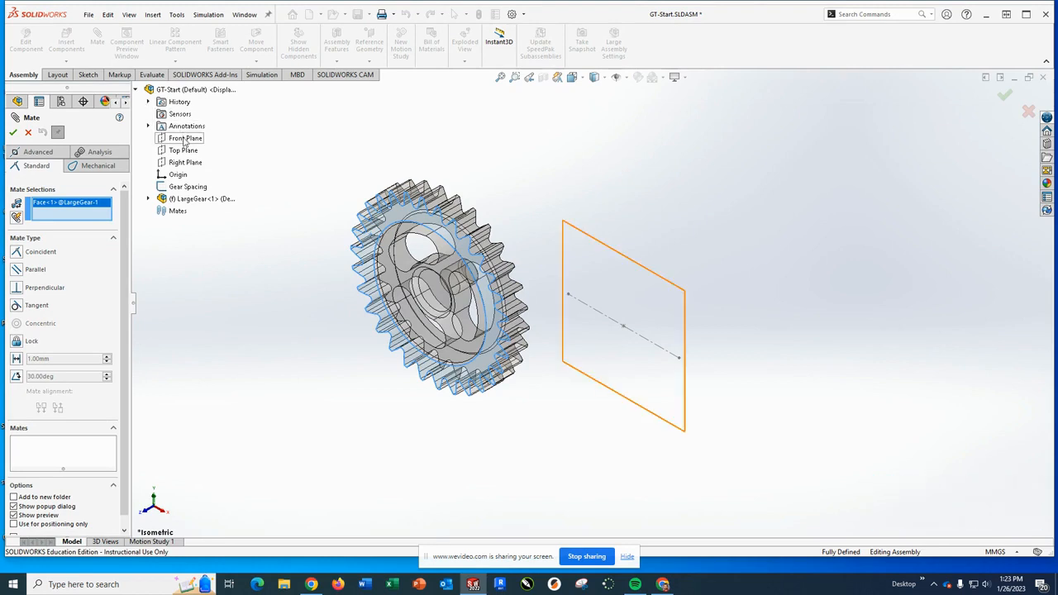
- Mate the LargeGear face coincident to the assembly's Front Plane
{"action": "left_click", "coordinate": [185, 138]}
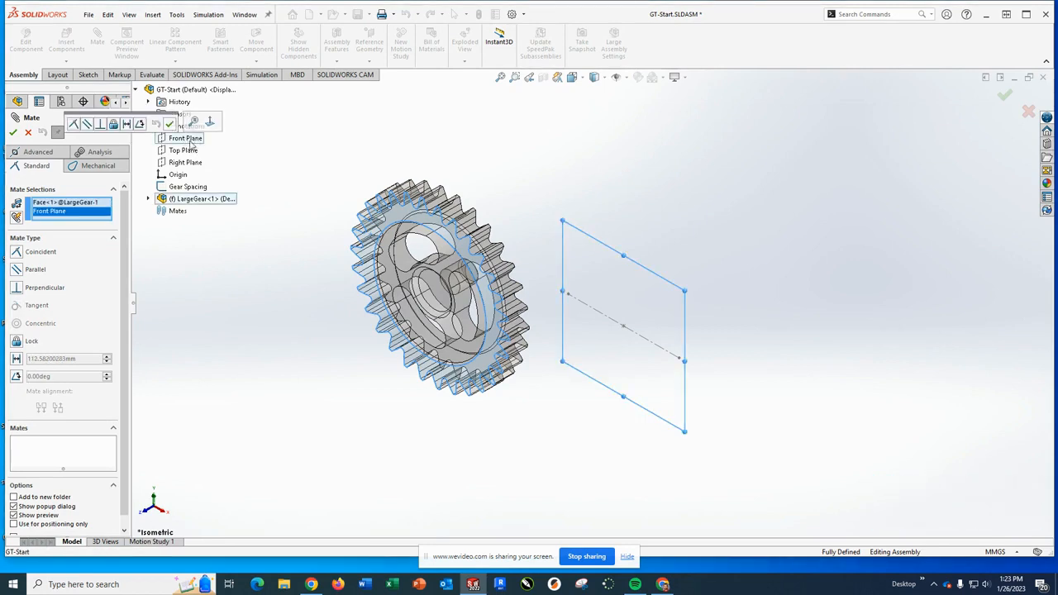
{"action": "left_click", "coordinate": [40, 251]}
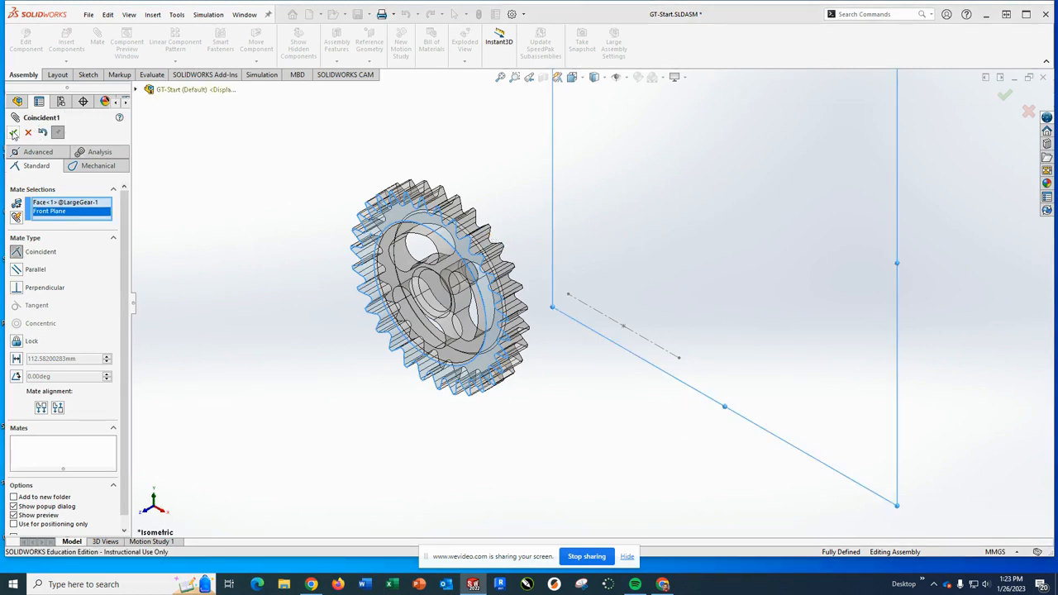
{"action": "left_click", "coordinate": [13, 132]}
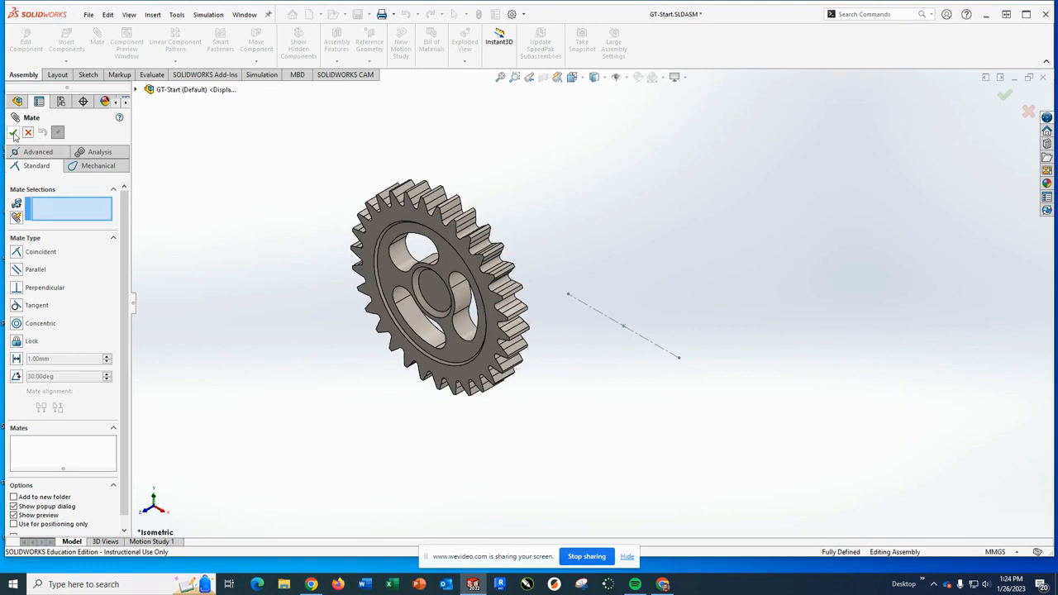
- Float LargeGear and mate its face and axis coincident to the planes and Gear Spacing endpoint
{"action": "left_click", "coordinate": [13, 133]}
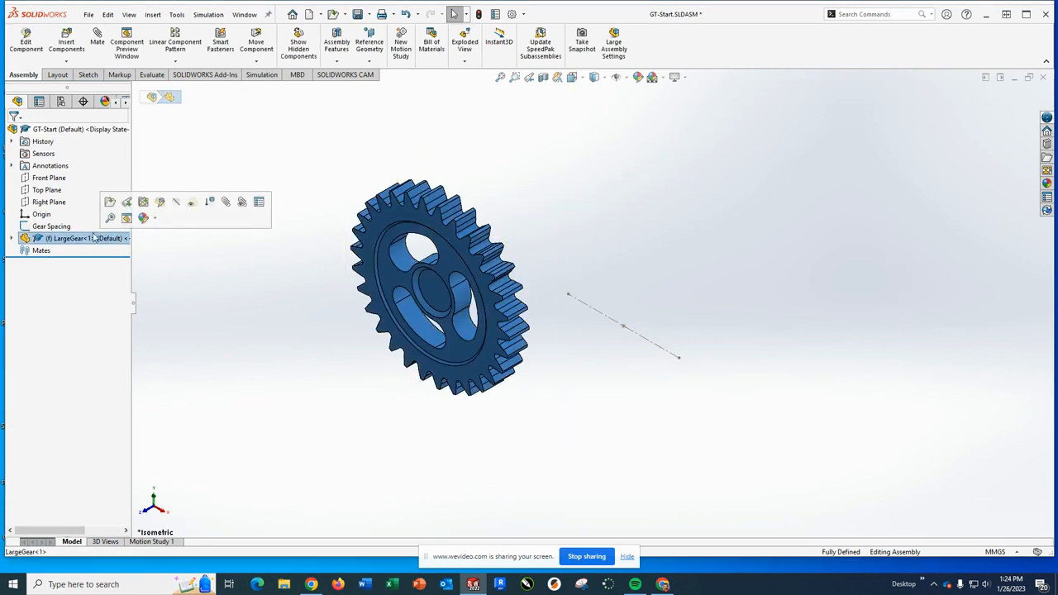
{"action": "right_click", "coordinate": [79, 238]}
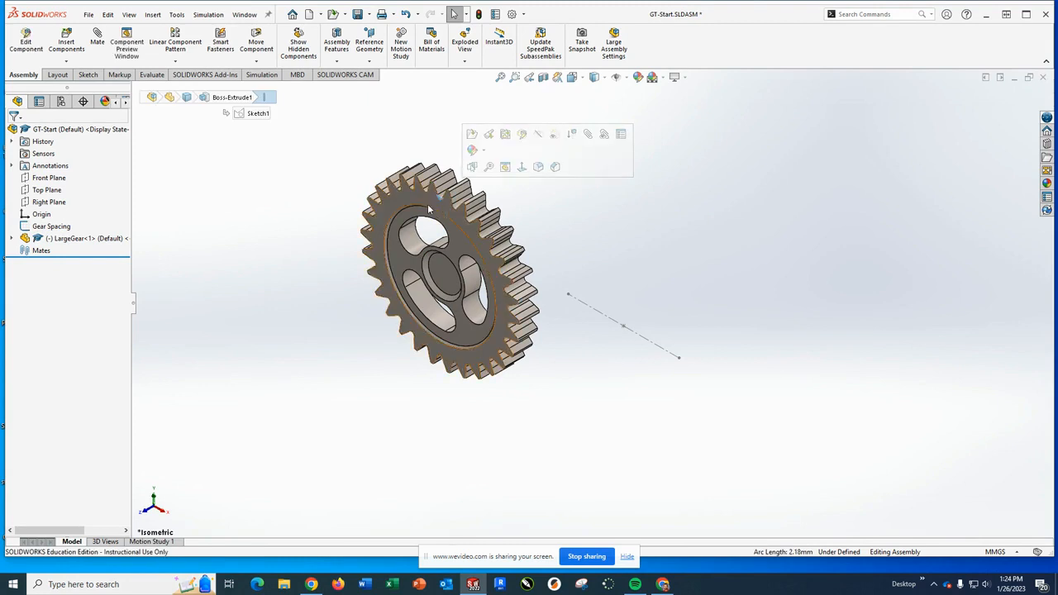
{"action": "left_click", "coordinate": [430, 206]}
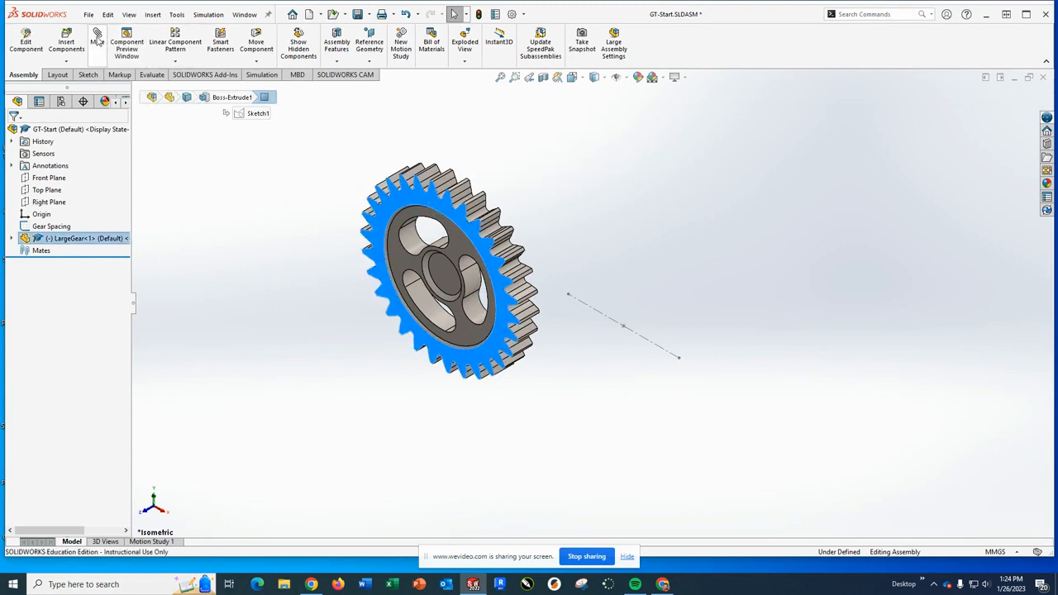
{"action": "left_click", "coordinate": [97, 41]}
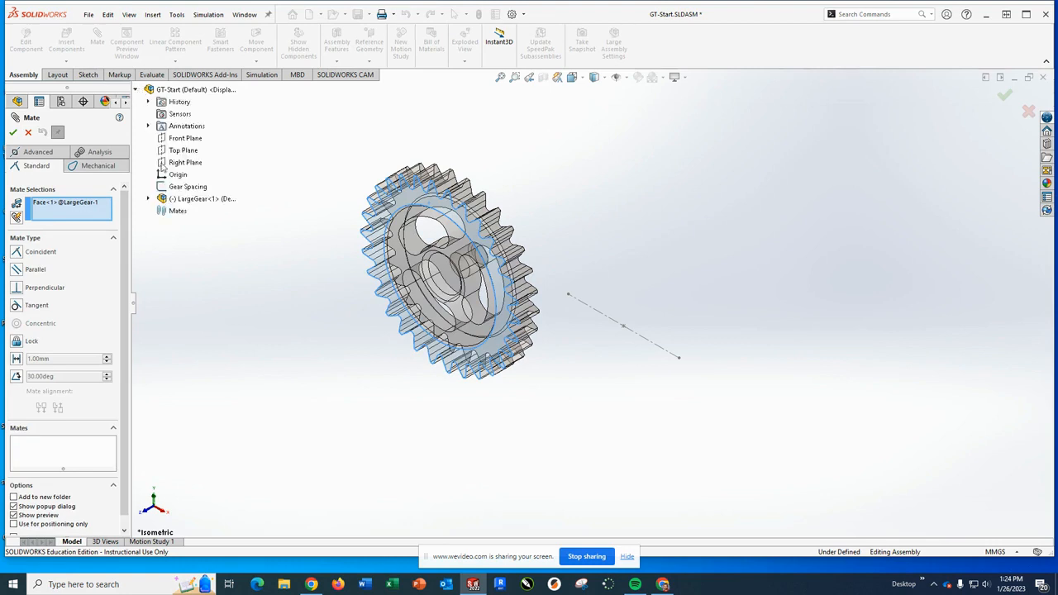
{"action": "left_click", "coordinate": [185, 138]}
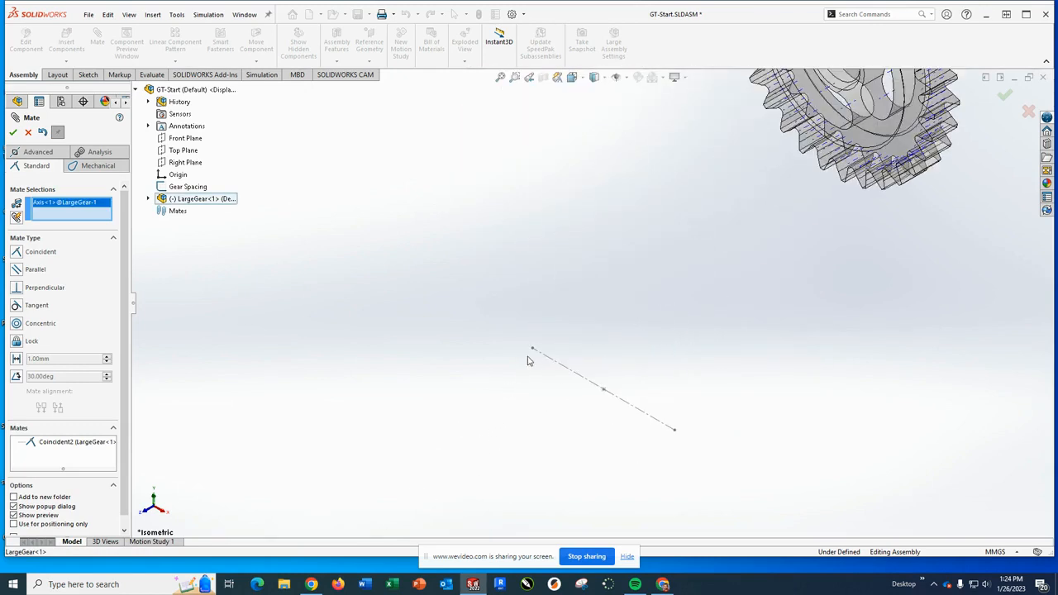
{"action": "mouse_move", "coordinate": [529, 356]}
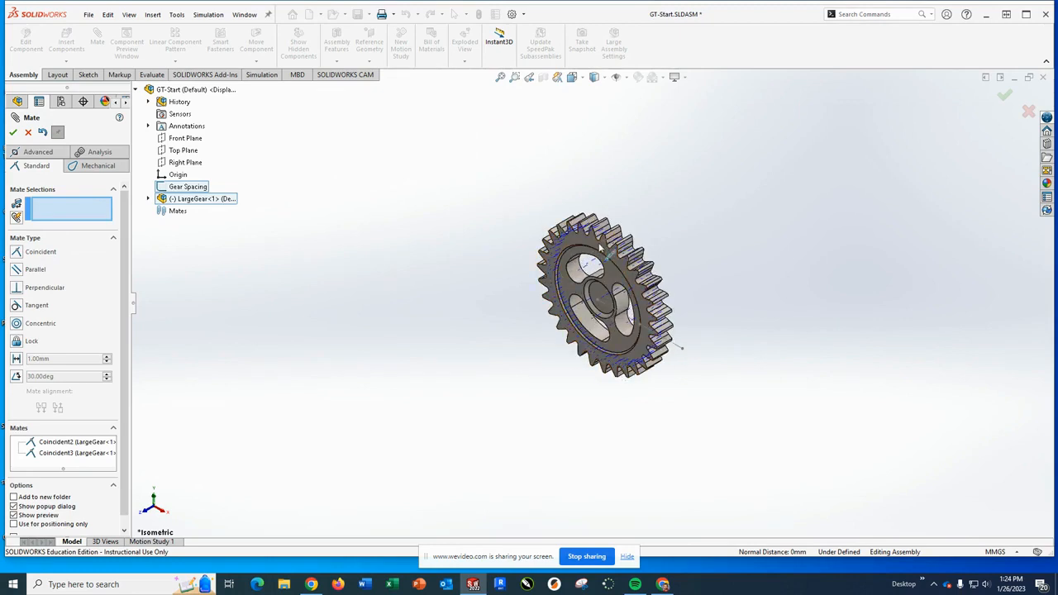
{"action": "left_click", "coordinate": [591, 294]}
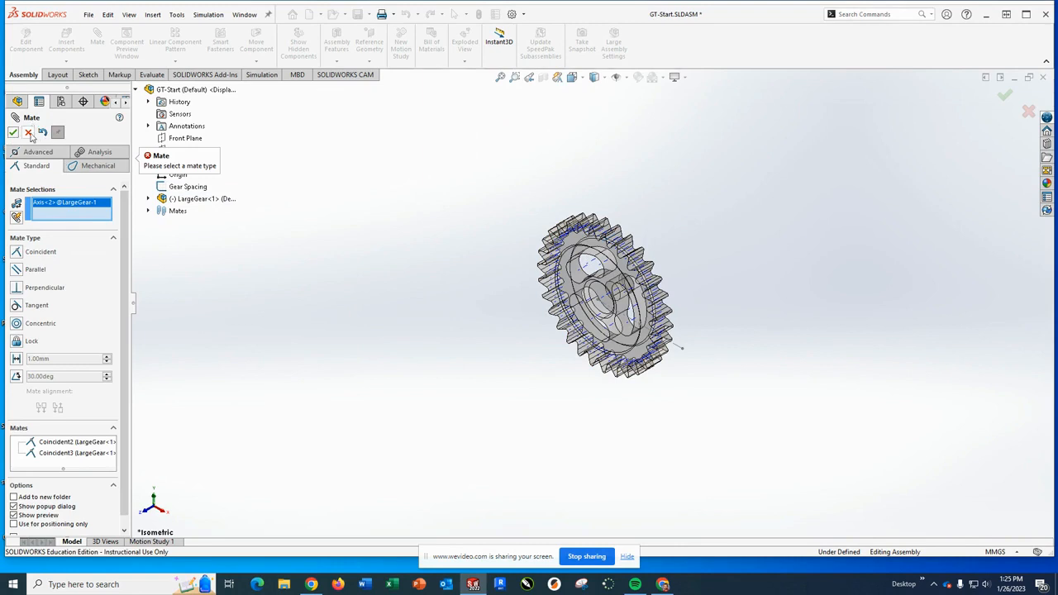
{"action": "left_click", "coordinate": [13, 132]}
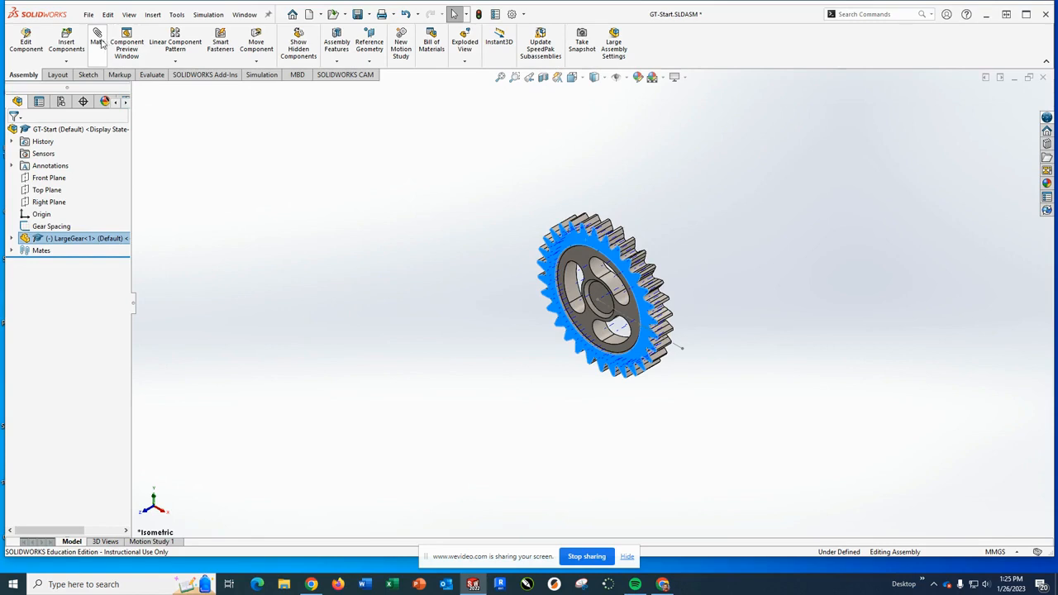
- Insert SmallGear.SLDPRT and mate its axis coincident to Point2@Gear Spacing
{"action": "left_click", "coordinate": [66, 43]}
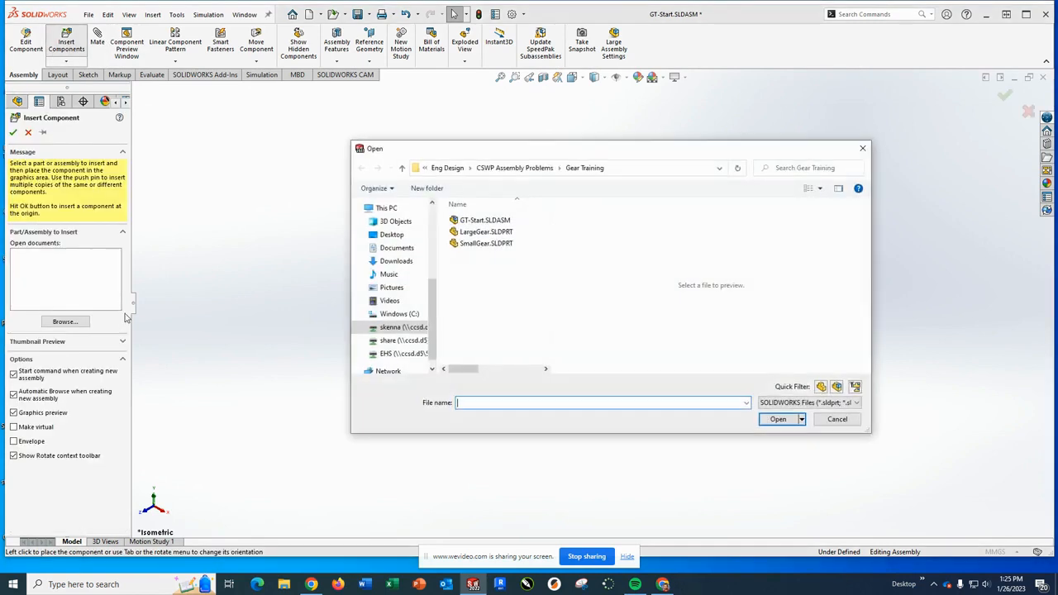
{"action": "left_click", "coordinate": [486, 243]}
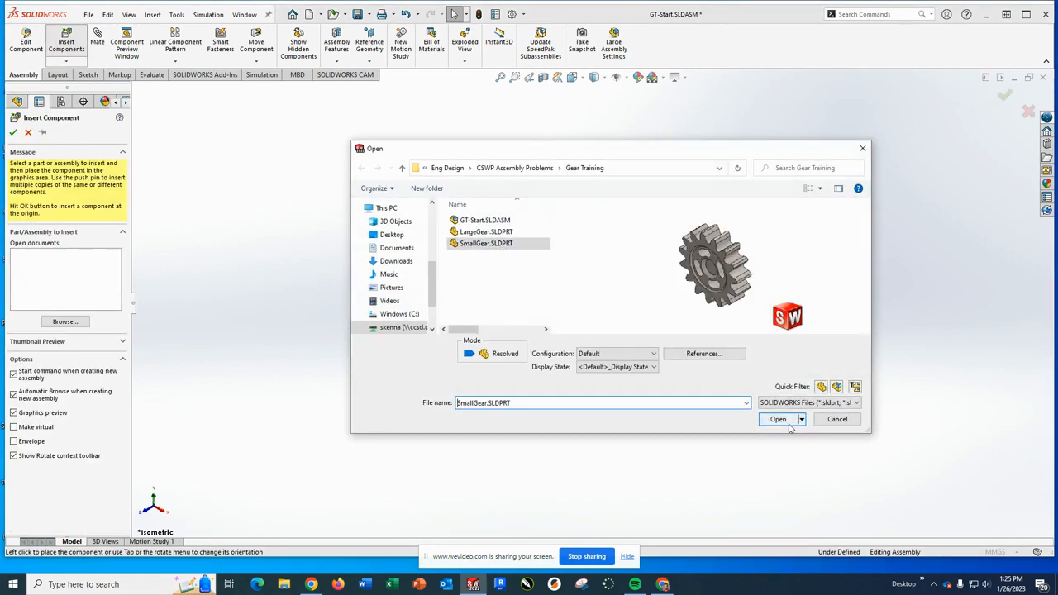
{"action": "left_click", "coordinate": [777, 419]}
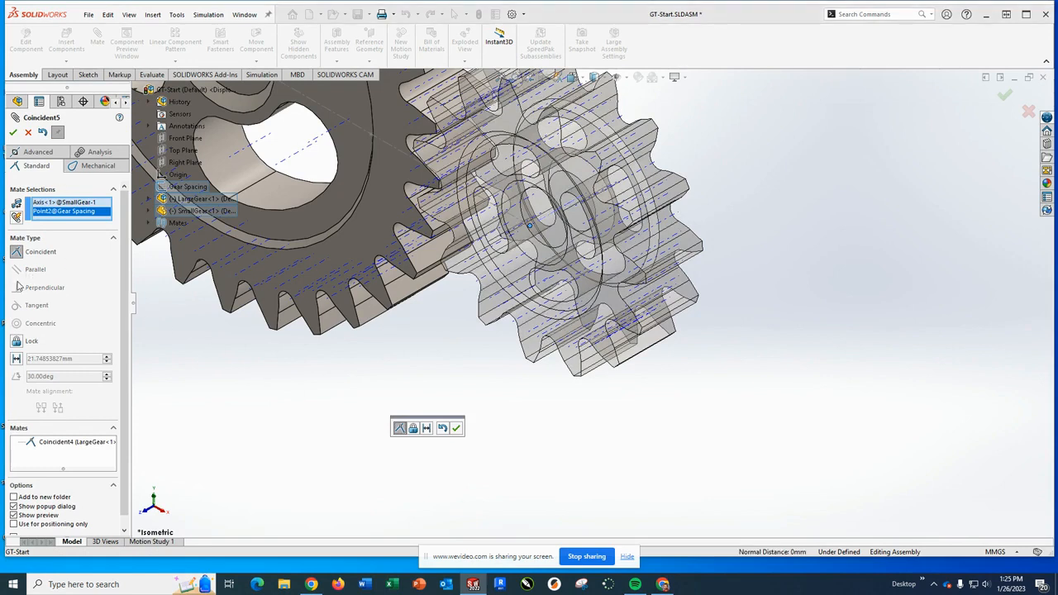
{"action": "left_click", "coordinate": [456, 427]}
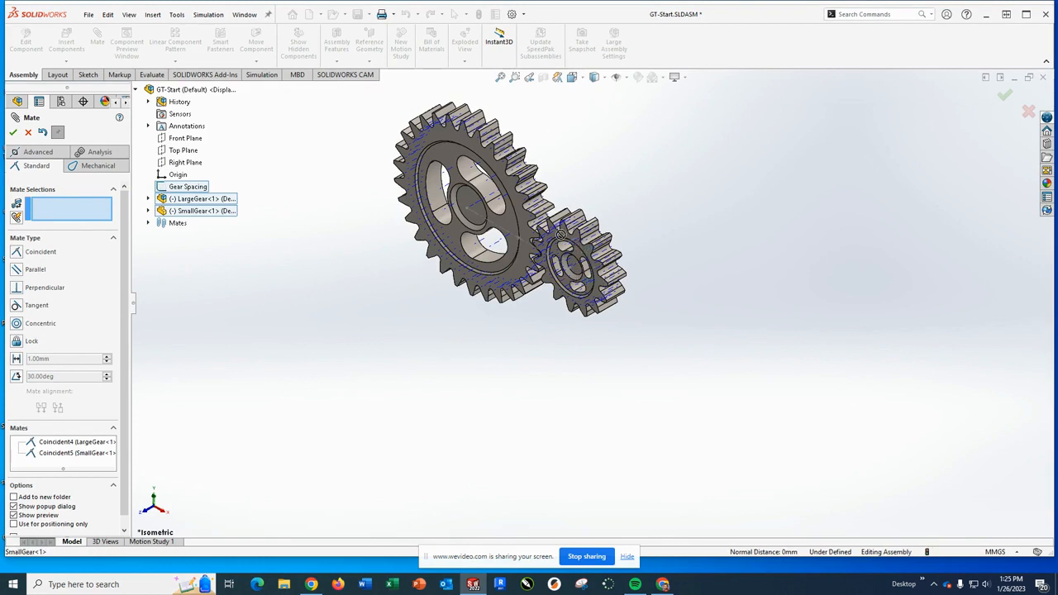
{"action": "left_click", "coordinate": [13, 133]}
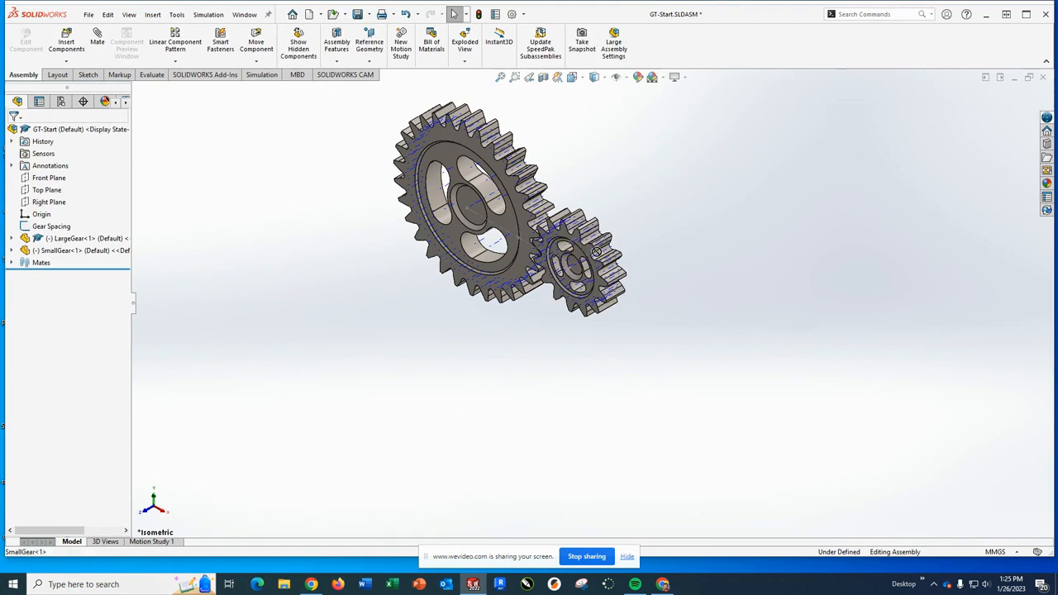
- Expand the Mates folder to show the four coincident mates and view the gears face-on
{"action": "left_click", "coordinate": [587, 257]}
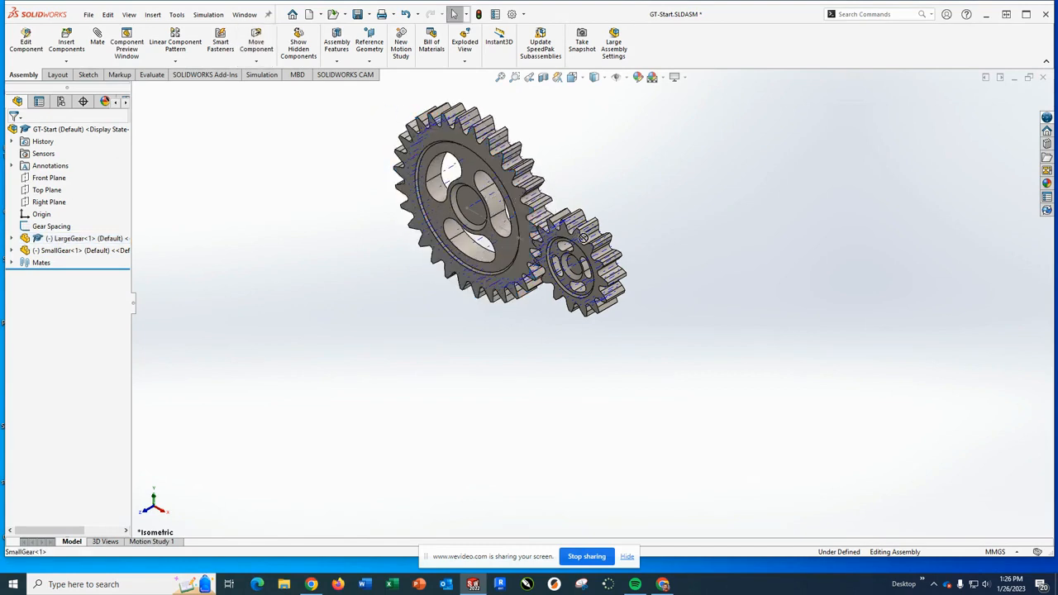
{"action": "left_click", "coordinate": [74, 250]}
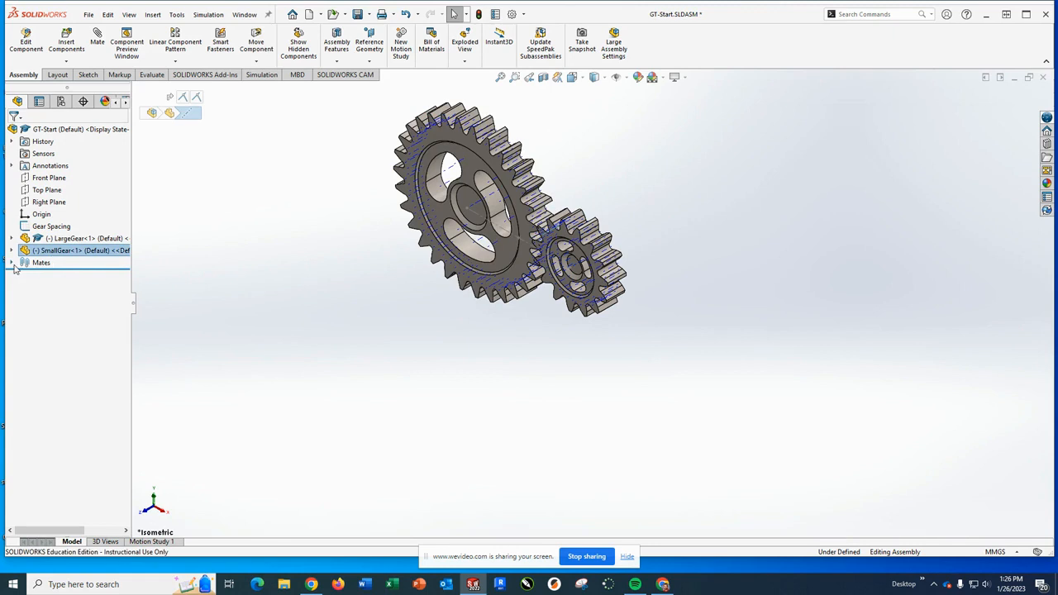
{"action": "left_click", "coordinate": [12, 262]}
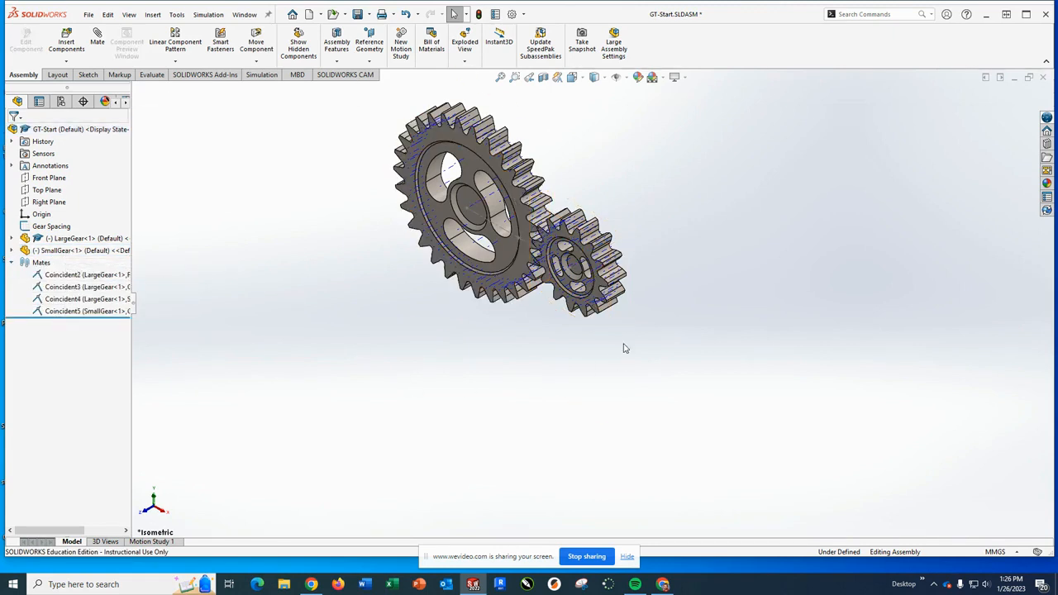
{"action": "left_click", "coordinate": [617, 77]}
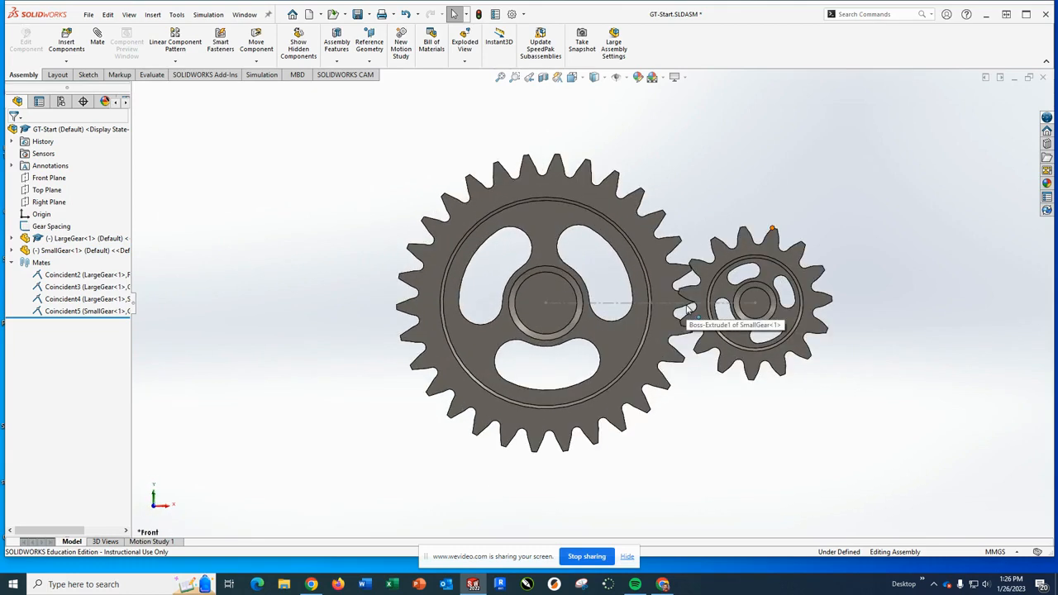
- Select SmallGear to rotate its teeth into mesh with LargeGear
{"action": "left_click", "coordinate": [753, 302]}
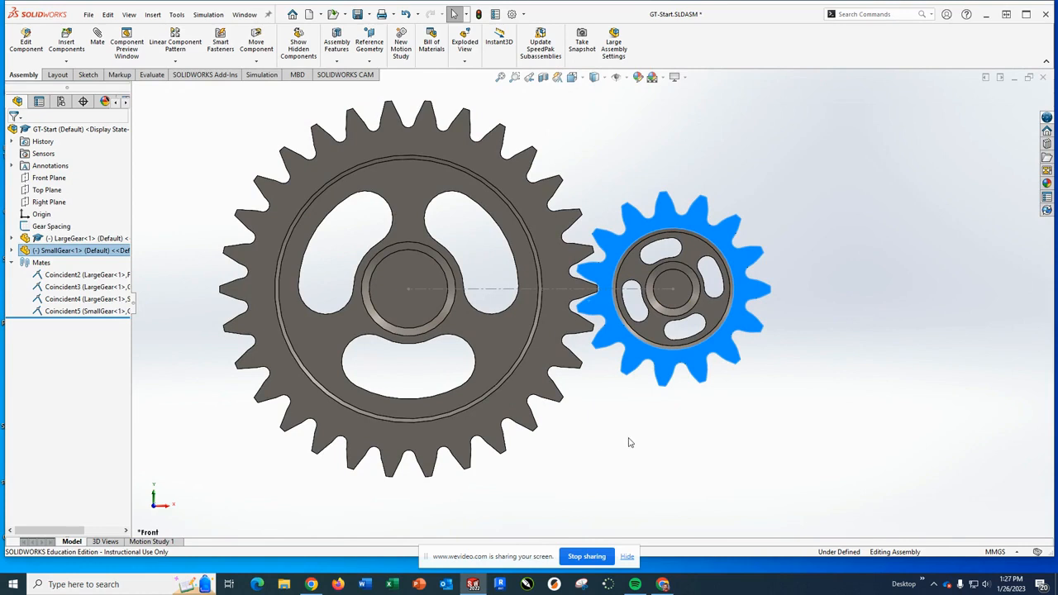
{"action": "mouse_move", "coordinate": [684, 383]}
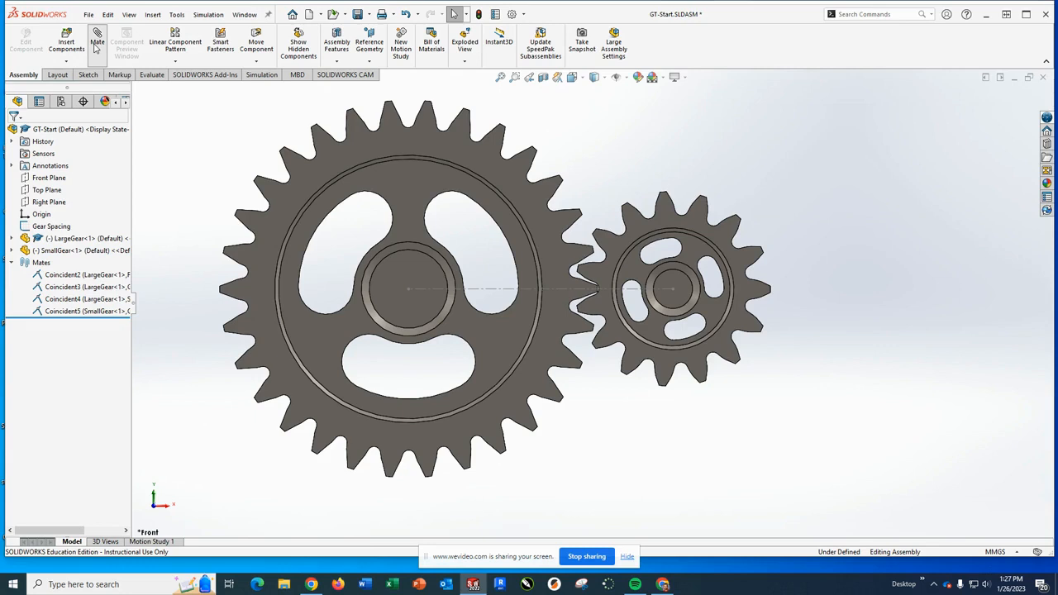
- Start a Mechanical Gear mate between the LargeGear and SmallGear pitch circles
{"action": "left_click", "coordinate": [97, 41]}
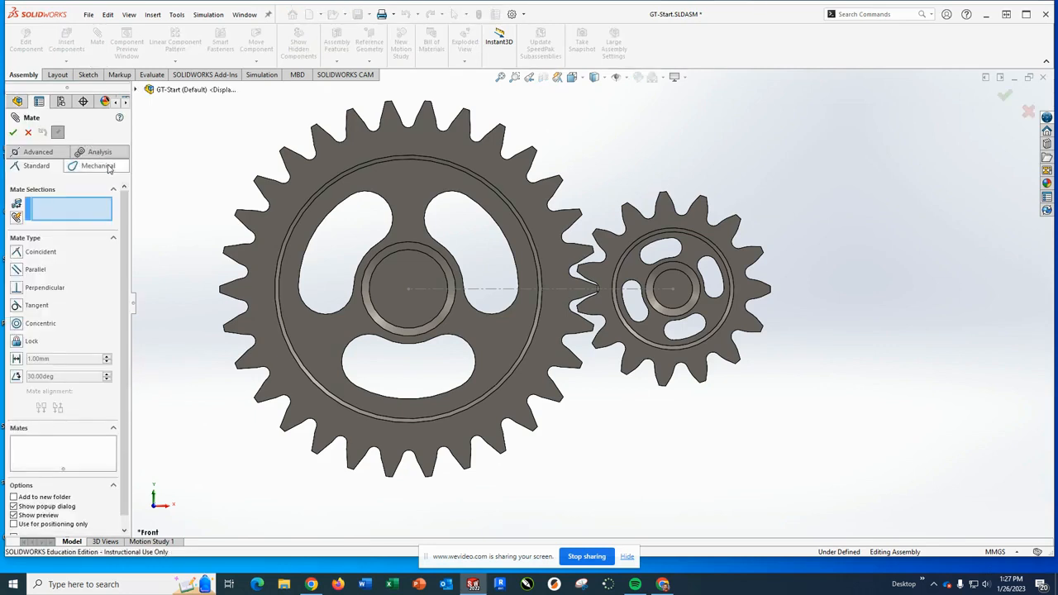
{"action": "left_click", "coordinate": [98, 166]}
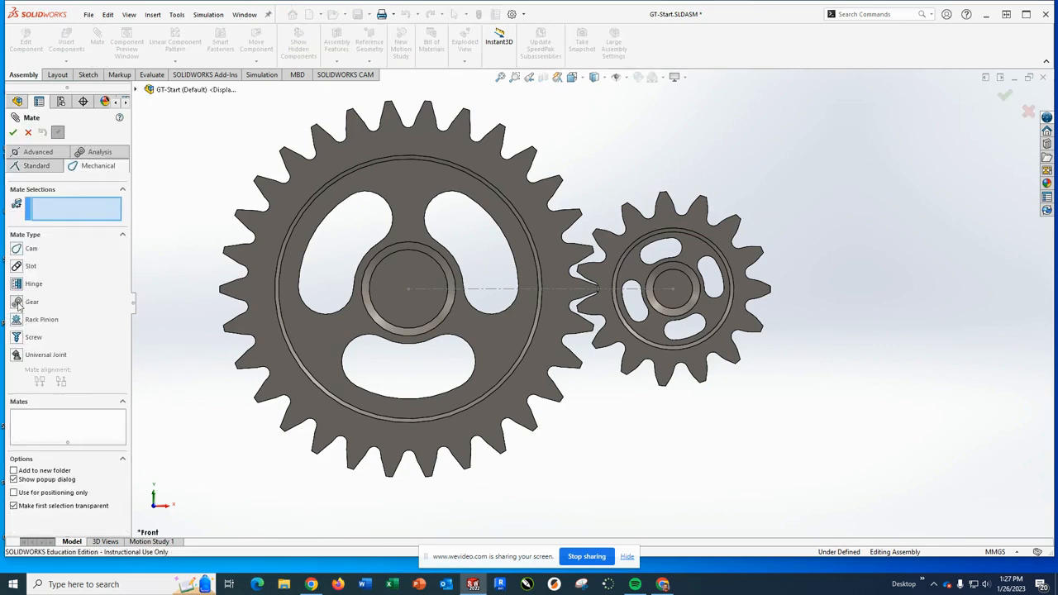
{"action": "left_click", "coordinate": [31, 302]}
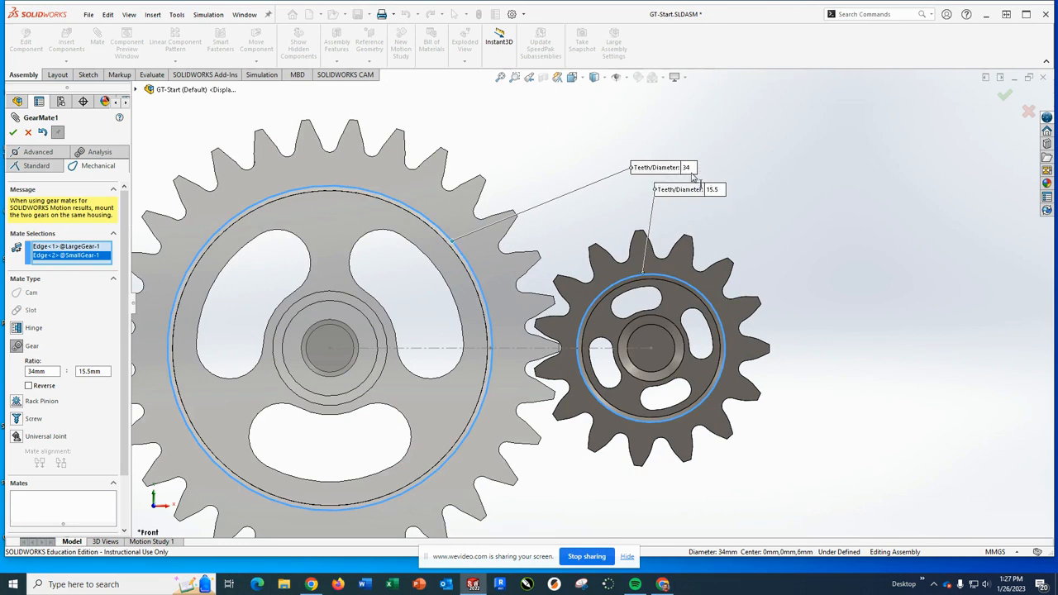
{"action": "mouse_move", "coordinate": [717, 201]}
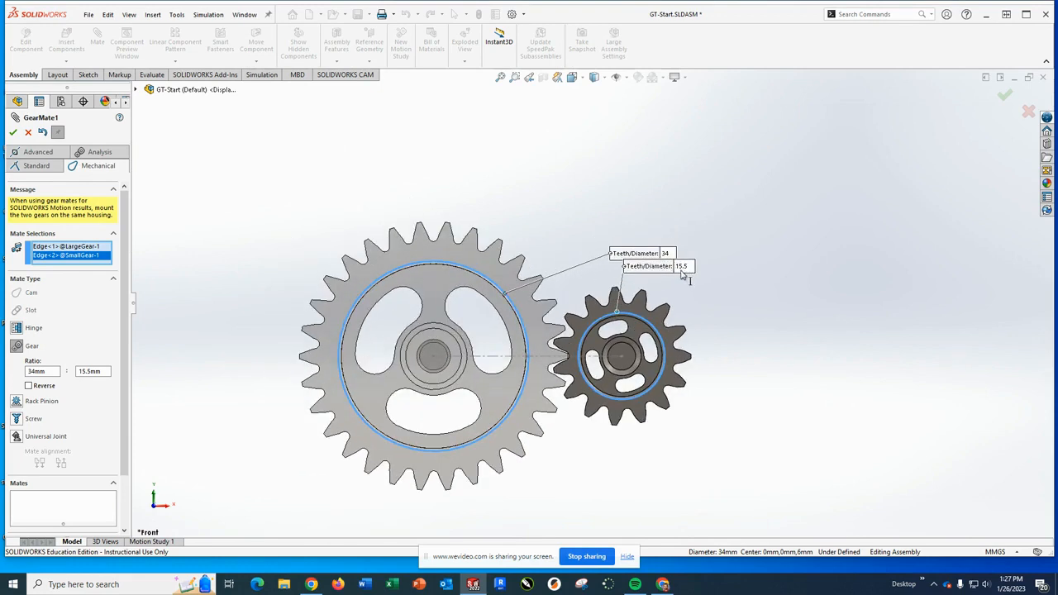
{"action": "mouse_move", "coordinate": [583, 254]}
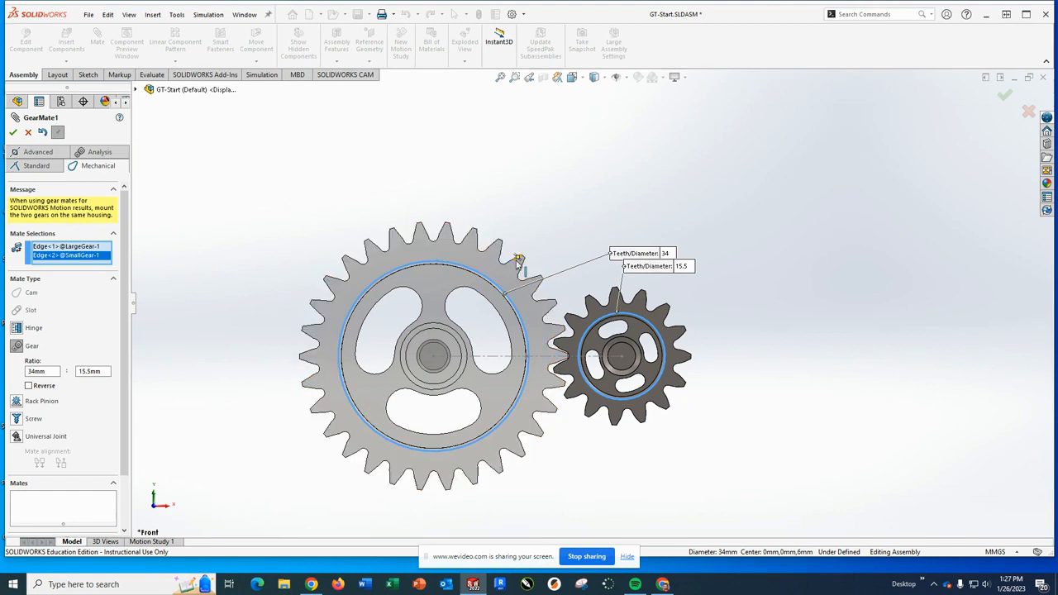
{"action": "mouse_move", "coordinate": [453, 236]}
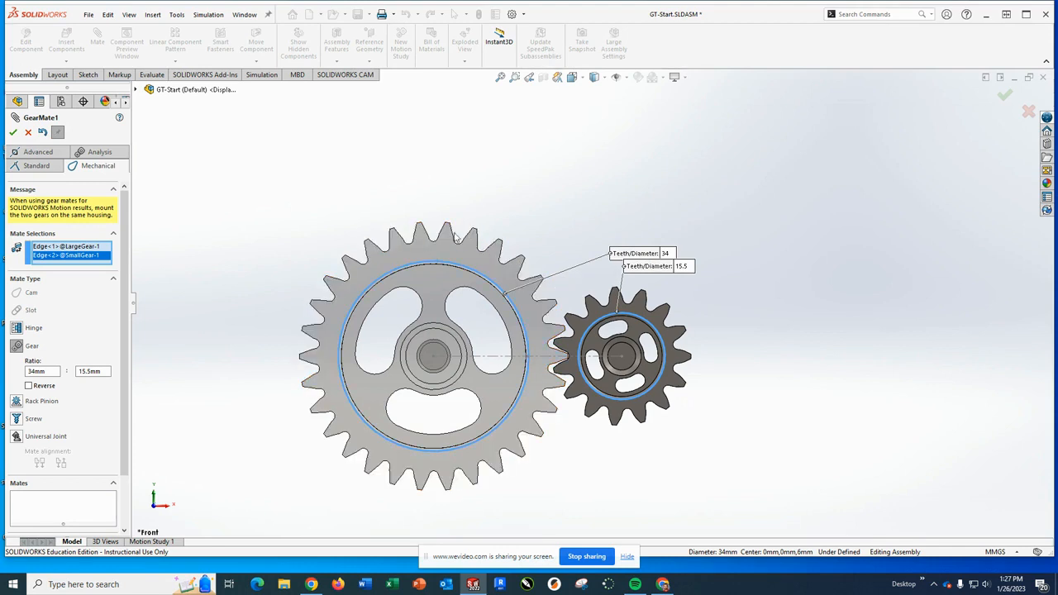
{"action": "mouse_move", "coordinate": [603, 301]}
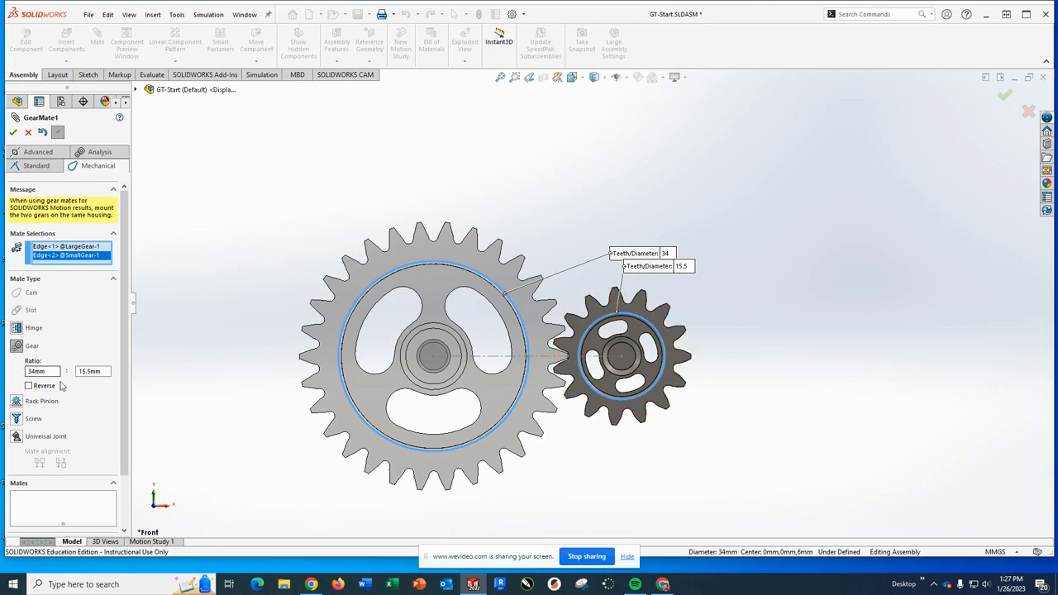
- Enter 30 as the large gear's ratio value in the gear mate
{"action": "left_click", "coordinate": [40, 372]}
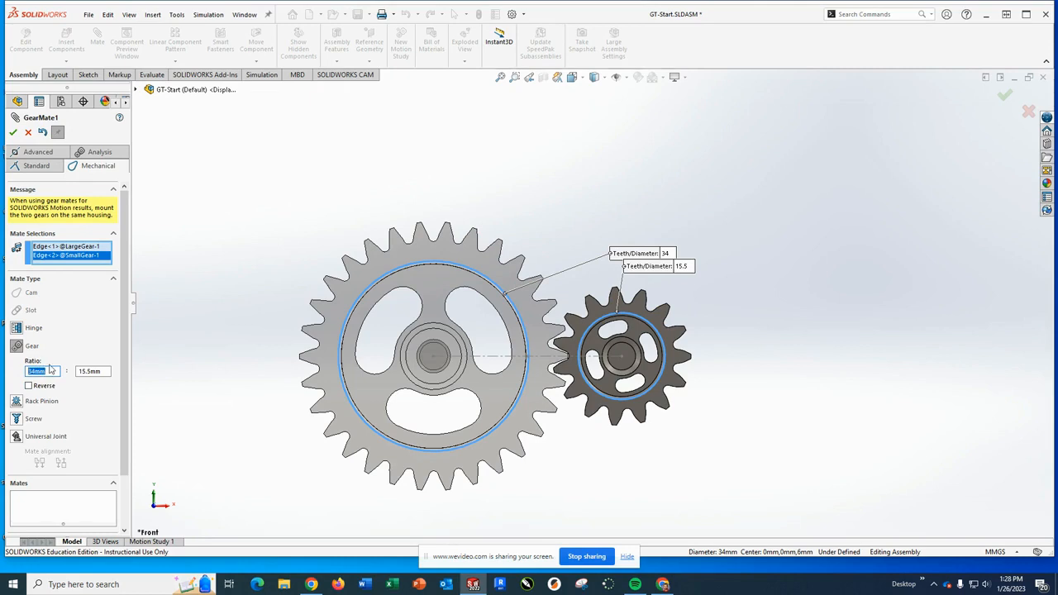
{"action": "type", "text": "30"}
{"action": "left_click", "coordinate": [92, 371]}
{"action": "type", "text": "15"}
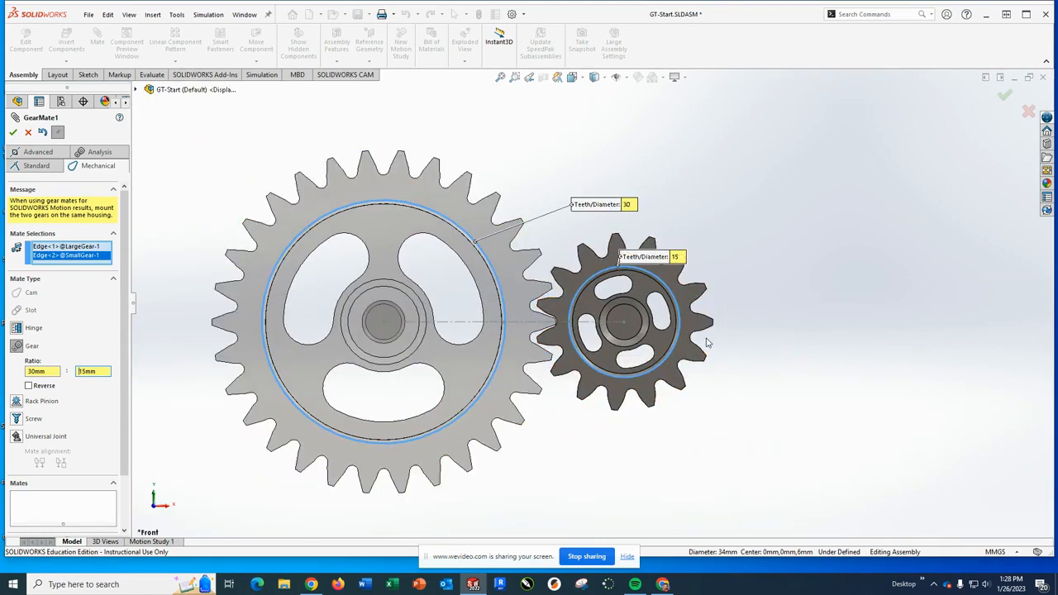
{"action": "mouse_move", "coordinate": [516, 399]}
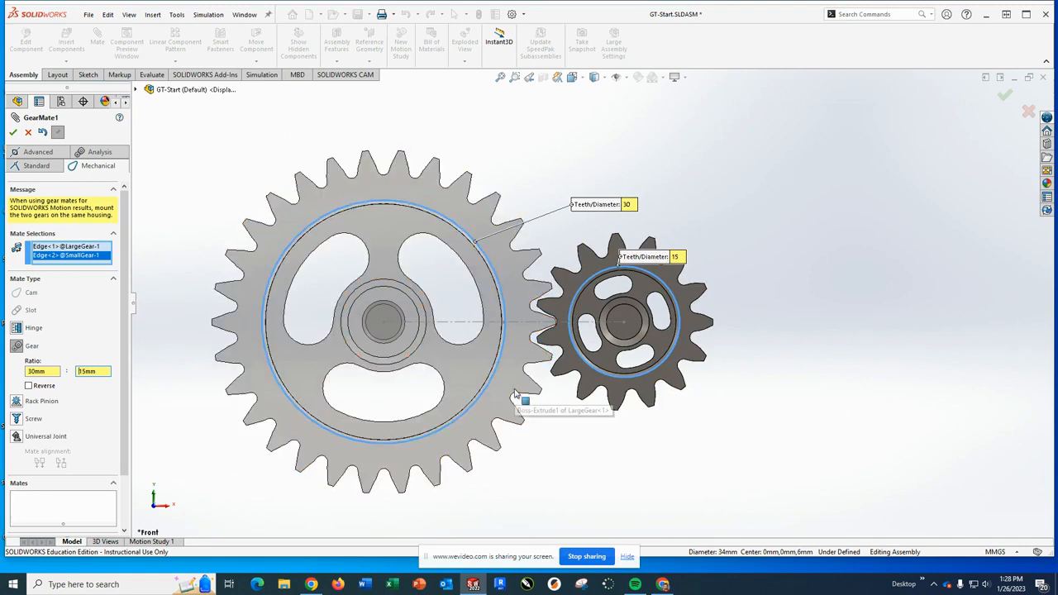
{"action": "mouse_move", "coordinate": [554, 385]}
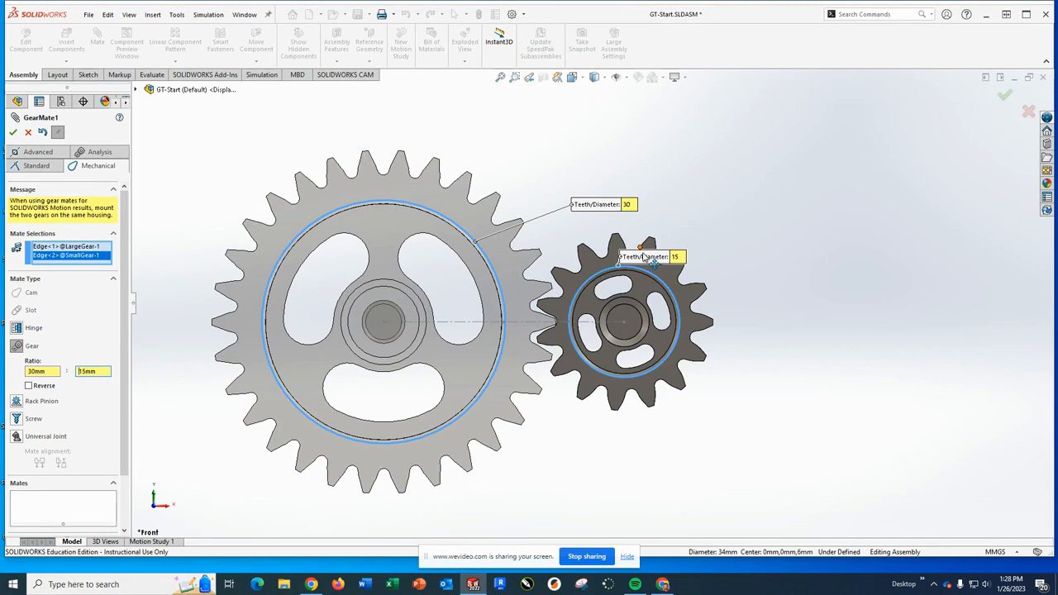
{"action": "mouse_move", "coordinate": [504, 345]}
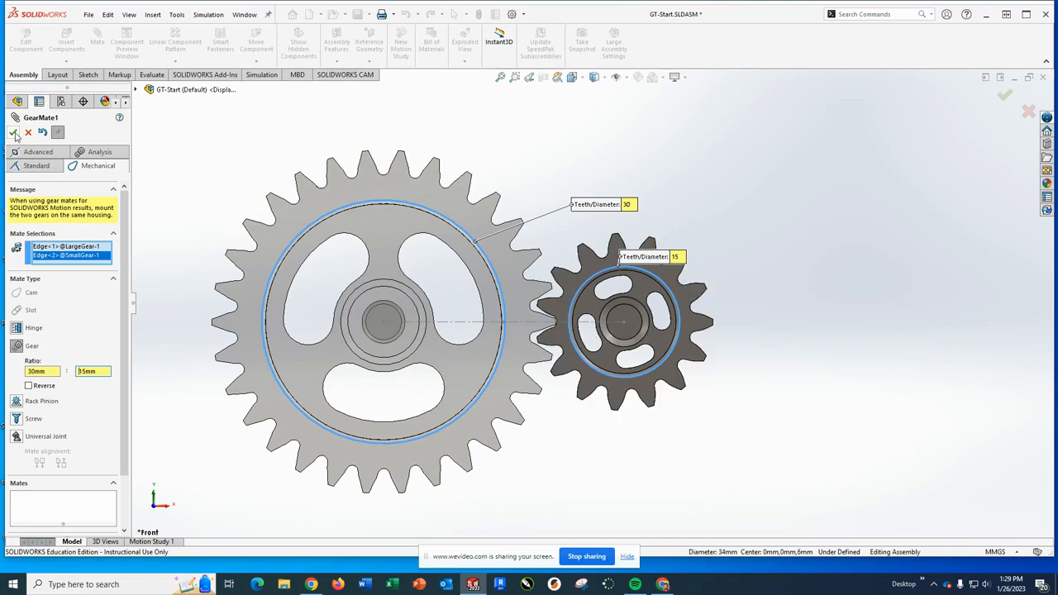
- Accept GearMate1, then reopen it from the Mates folder for editing
{"action": "left_click", "coordinate": [13, 132]}
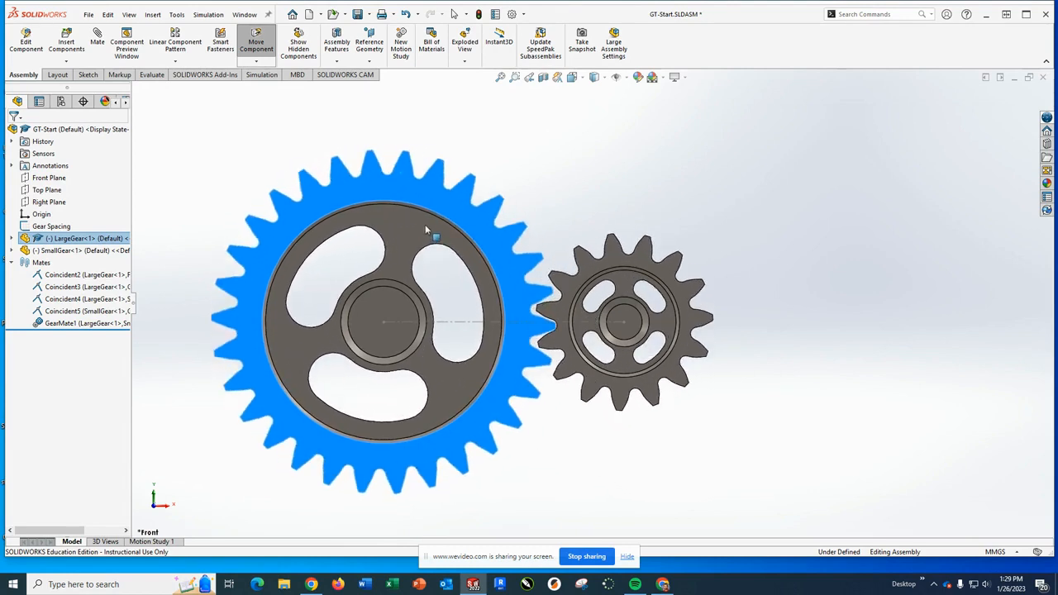
{"action": "right_click", "coordinate": [62, 322]}
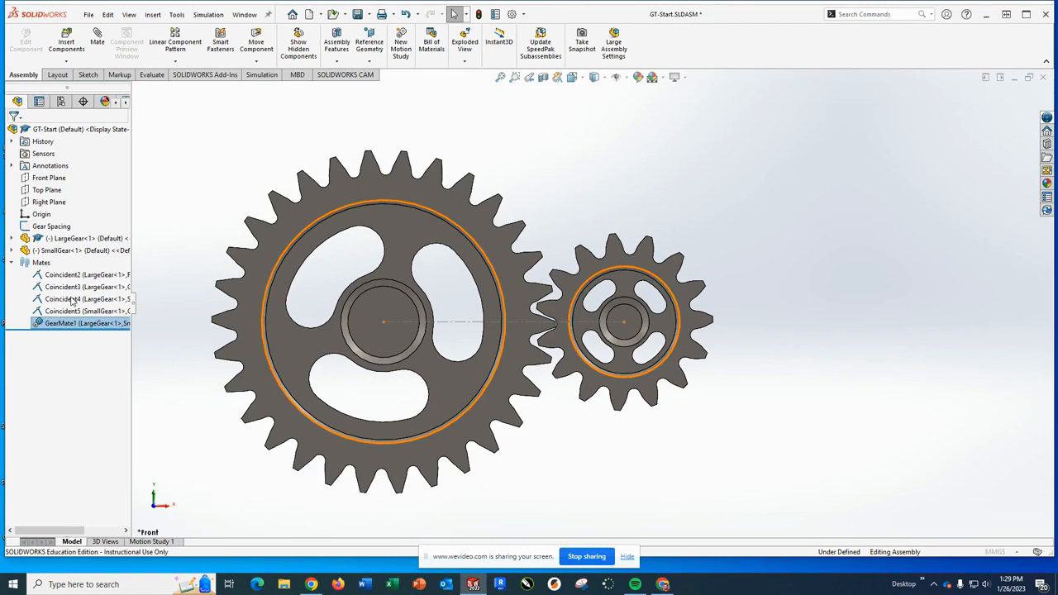
{"action": "double_click", "coordinate": [82, 323]}
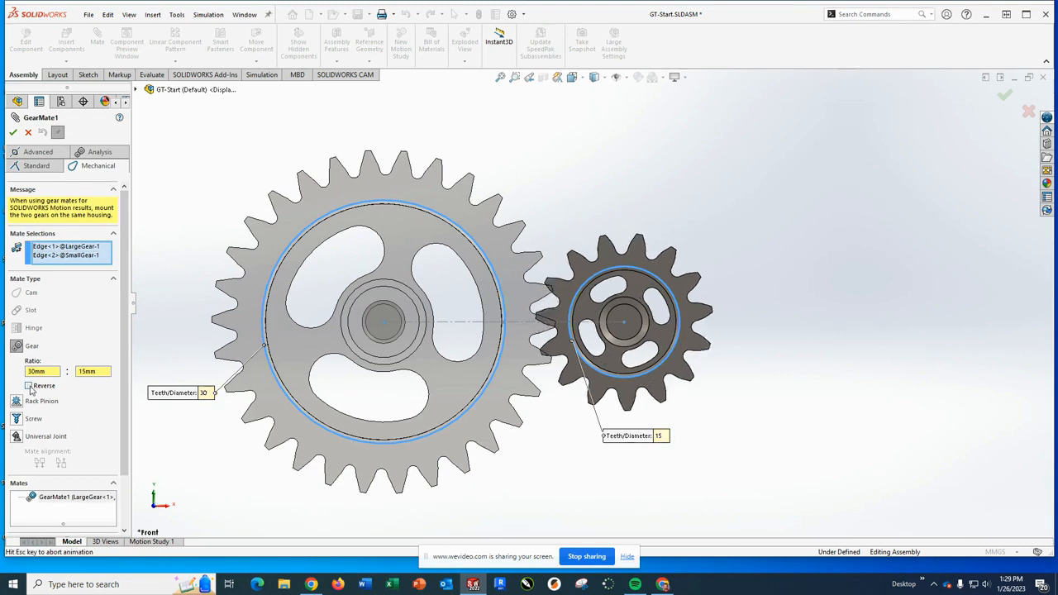
- Close the GearMate1 PropertyManager, keeping the gear mate between the two gears
{"action": "left_click", "coordinate": [28, 385]}
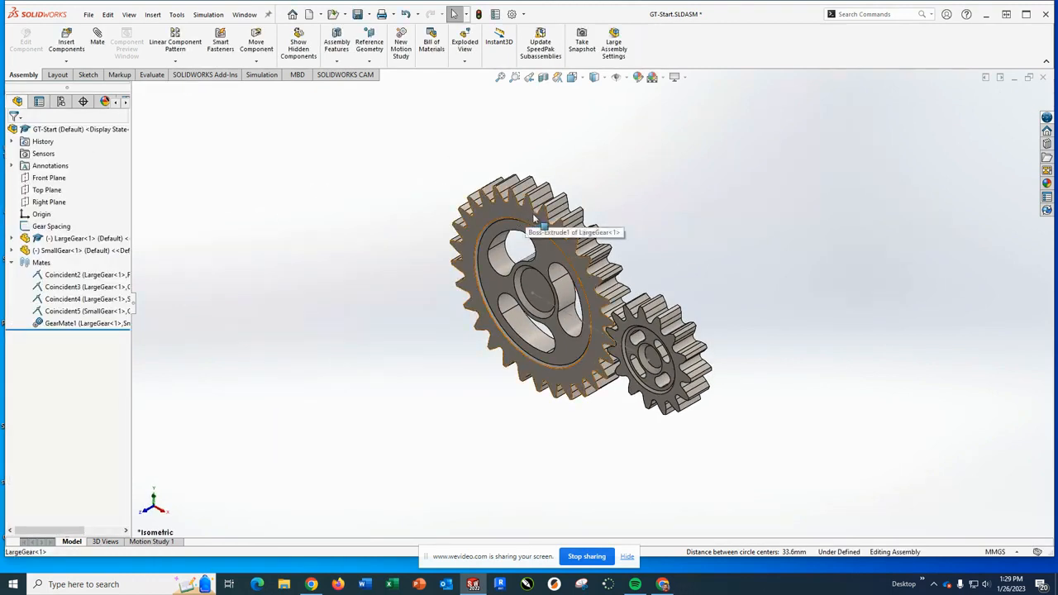
- Drag LargeGear to rotate it and confirm the small gear turns with it, then deselect
{"action": "left_click", "coordinate": [538, 290]}
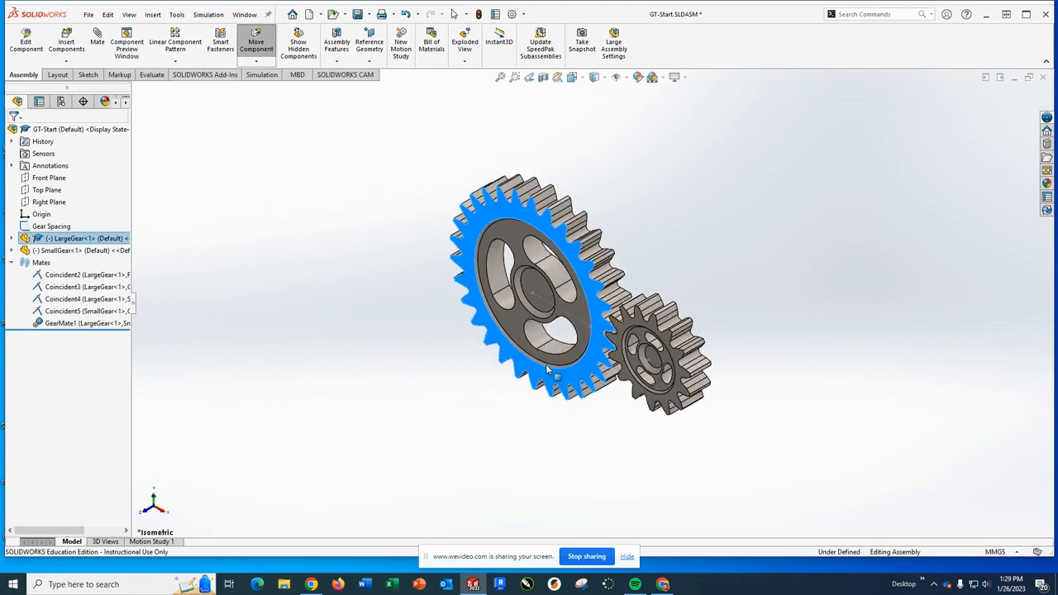
{"action": "left_click_drag", "start_coordinate": [554, 372], "coordinate": [534, 298]}
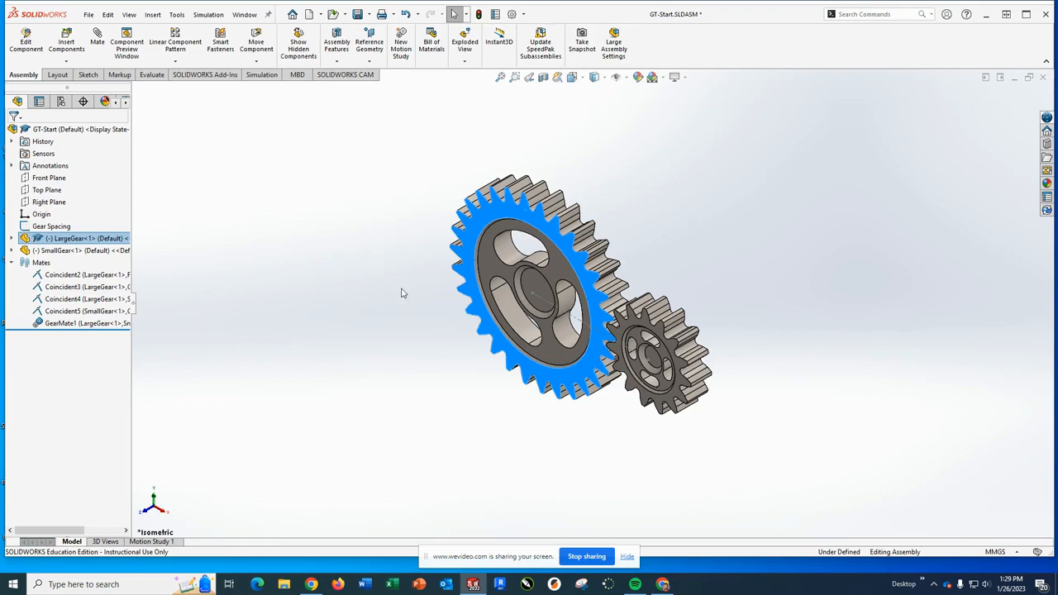
{"action": "mouse_move", "coordinate": [391, 278]}
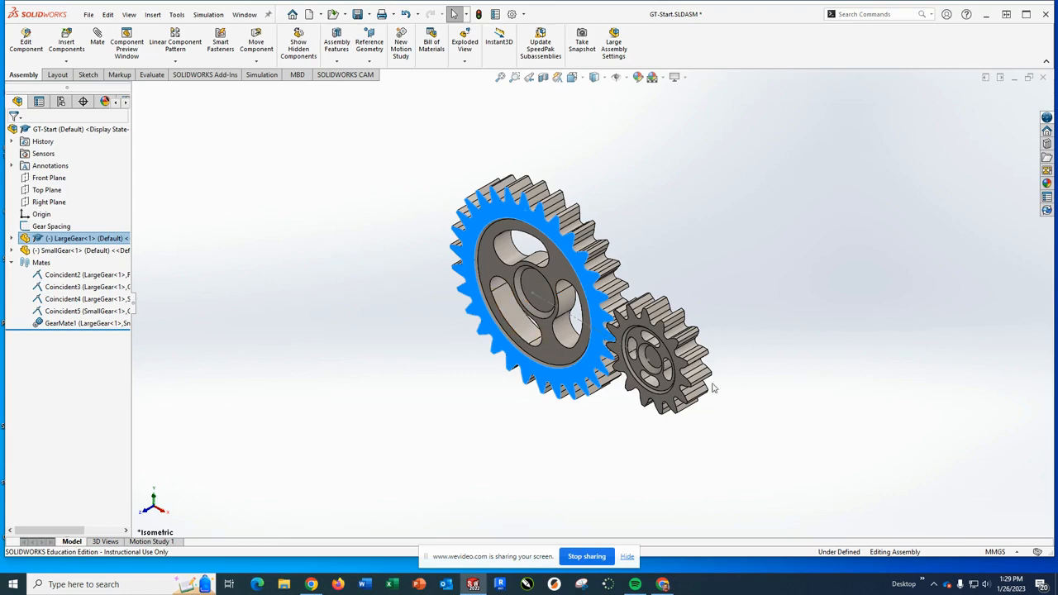
{"action": "left_click", "coordinate": [657, 434]}
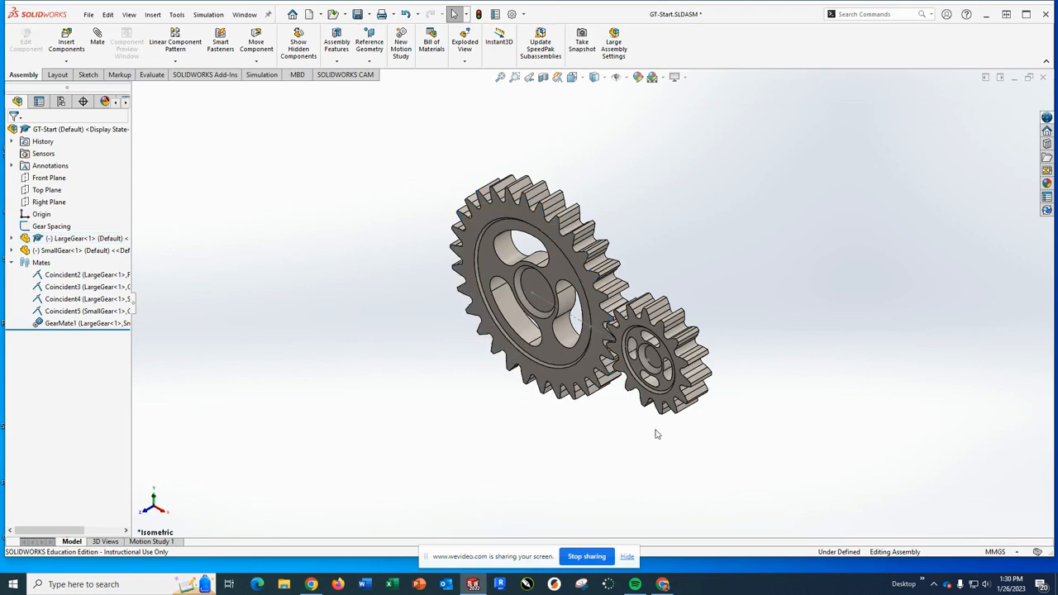
{"action": "mouse_move", "coordinate": [563, 458]}
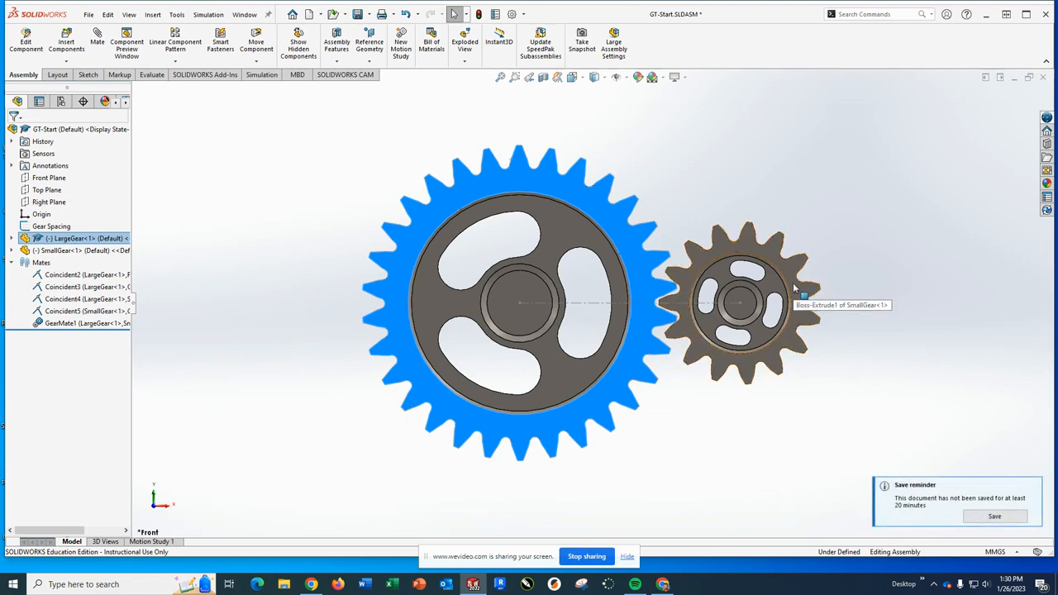
{"action": "mouse_move", "coordinate": [753, 250]}
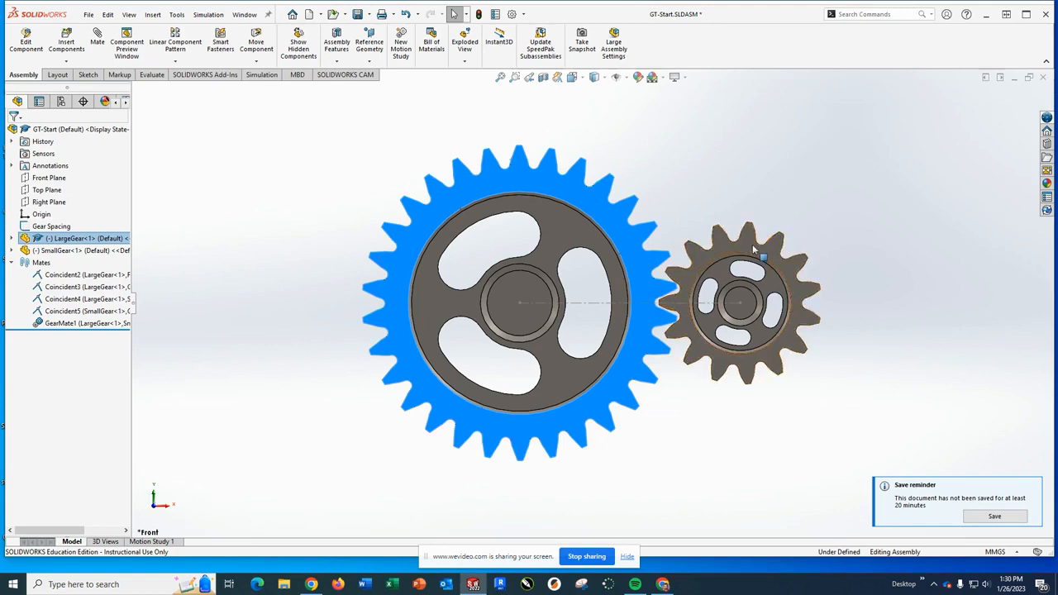
{"action": "mouse_move", "coordinate": [740, 301]}
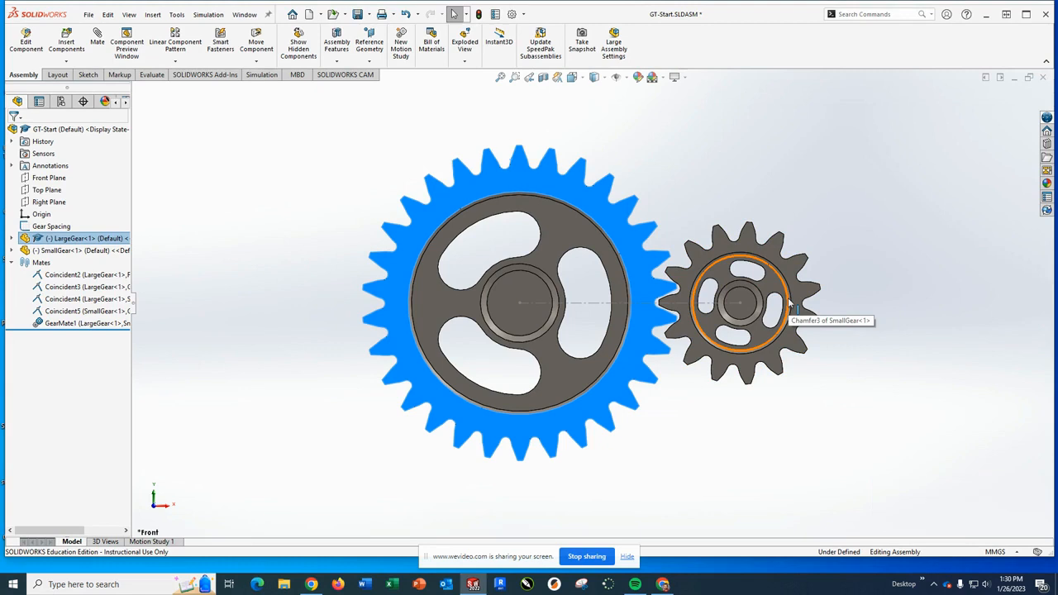
{"action": "mouse_move", "coordinate": [787, 302]}
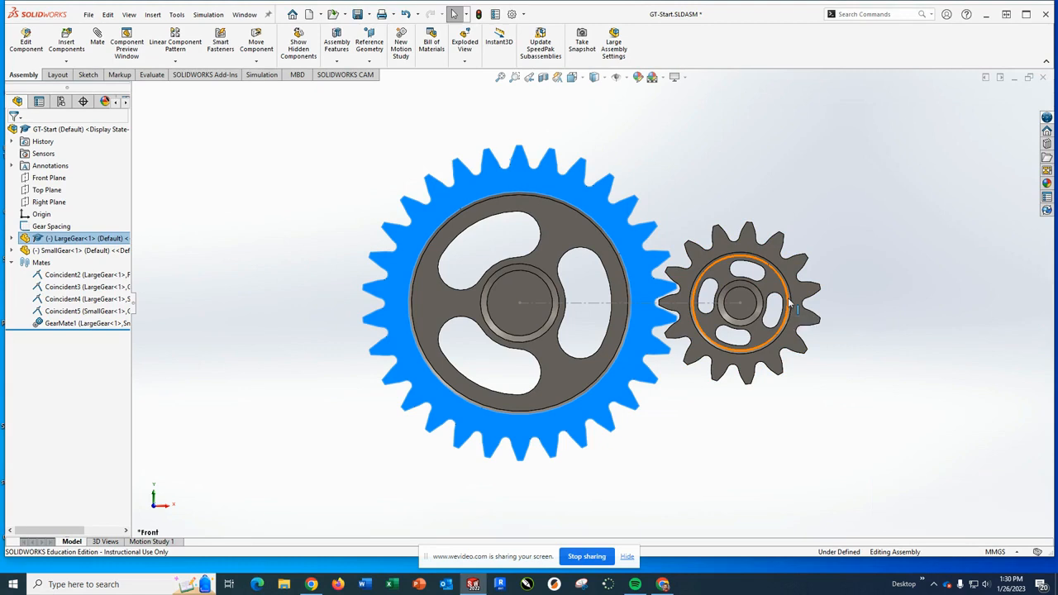